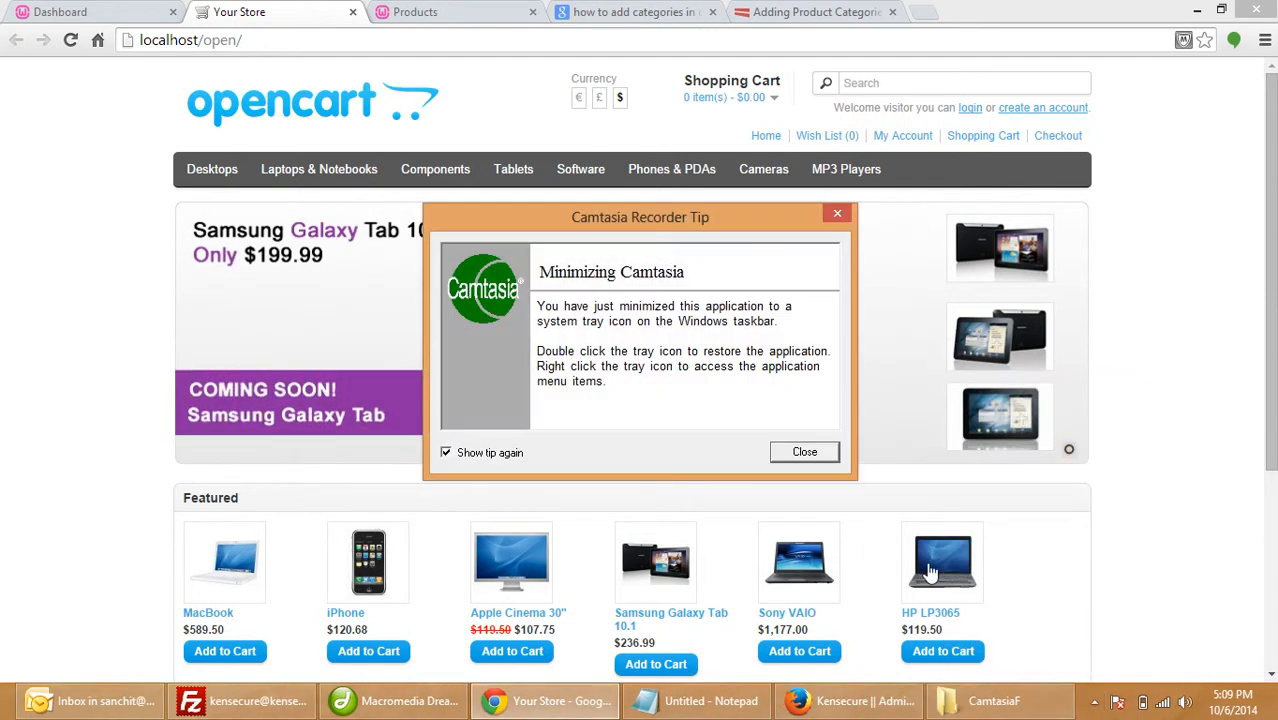
# Dismiss the recorder tip over the OpenCart storefront home page
pyautogui.click(804, 452)
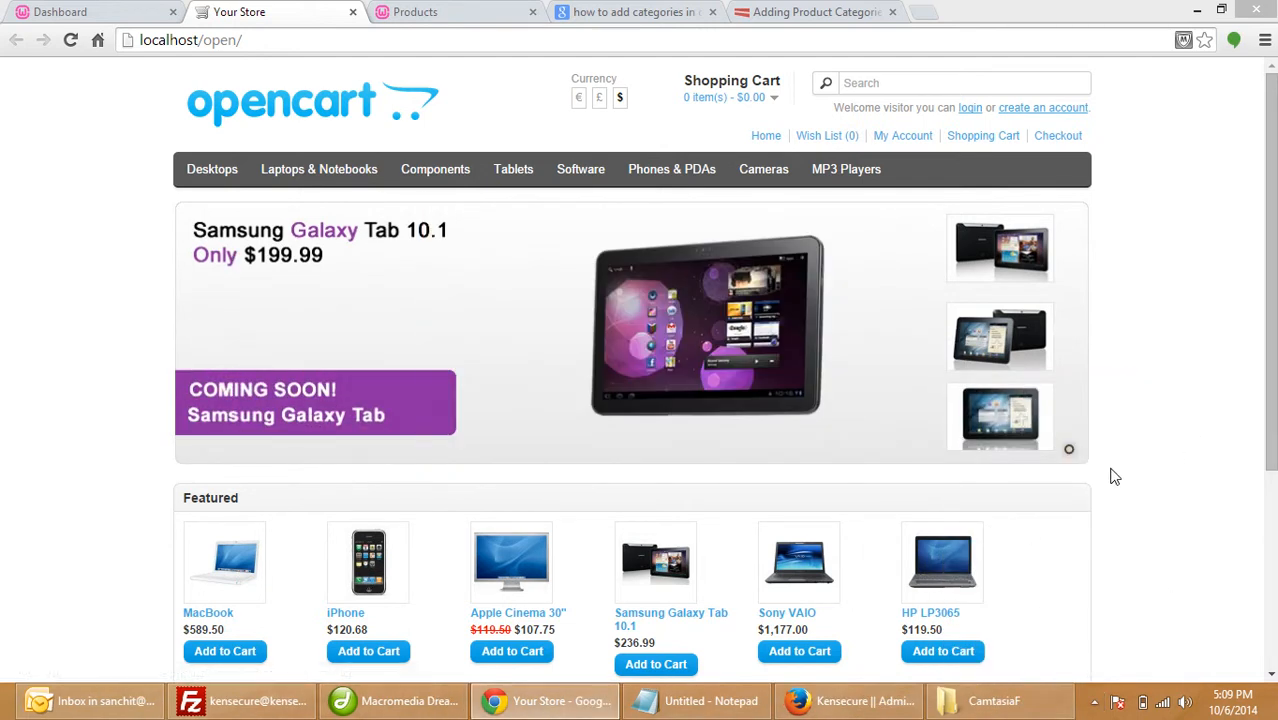
pyautogui.moveTo(1122, 500)
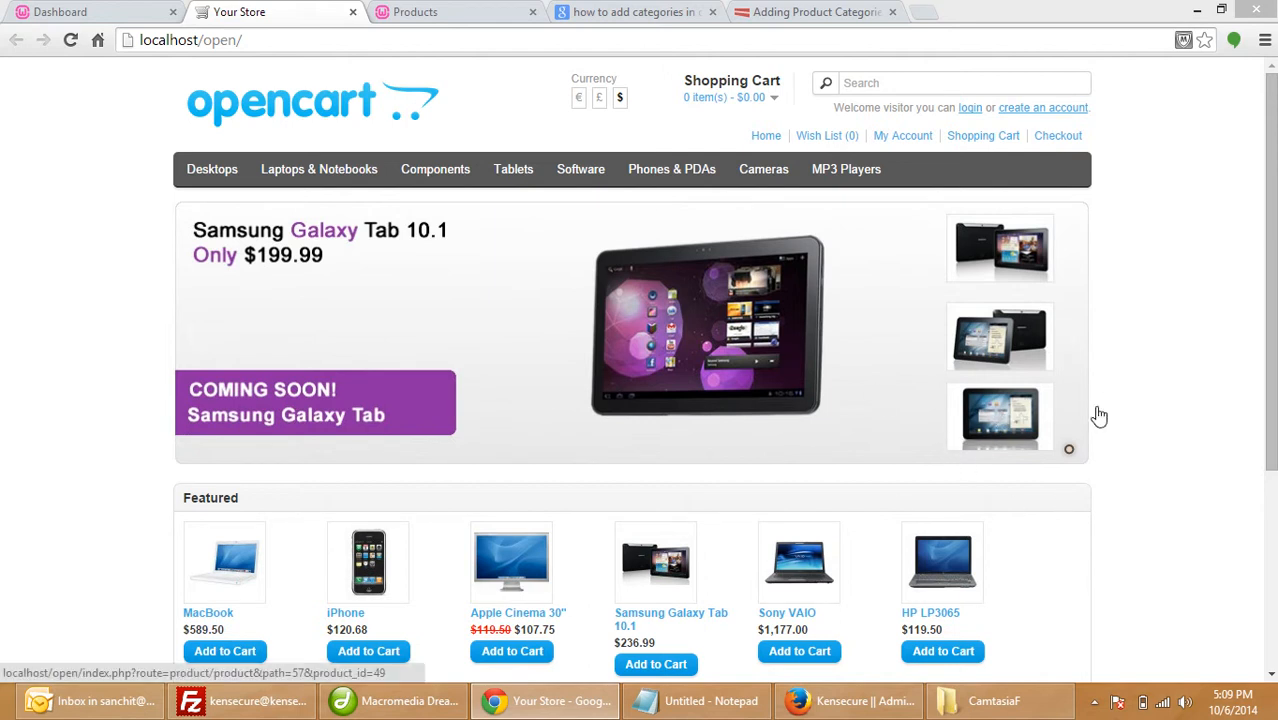
pyautogui.moveTo(940, 452)
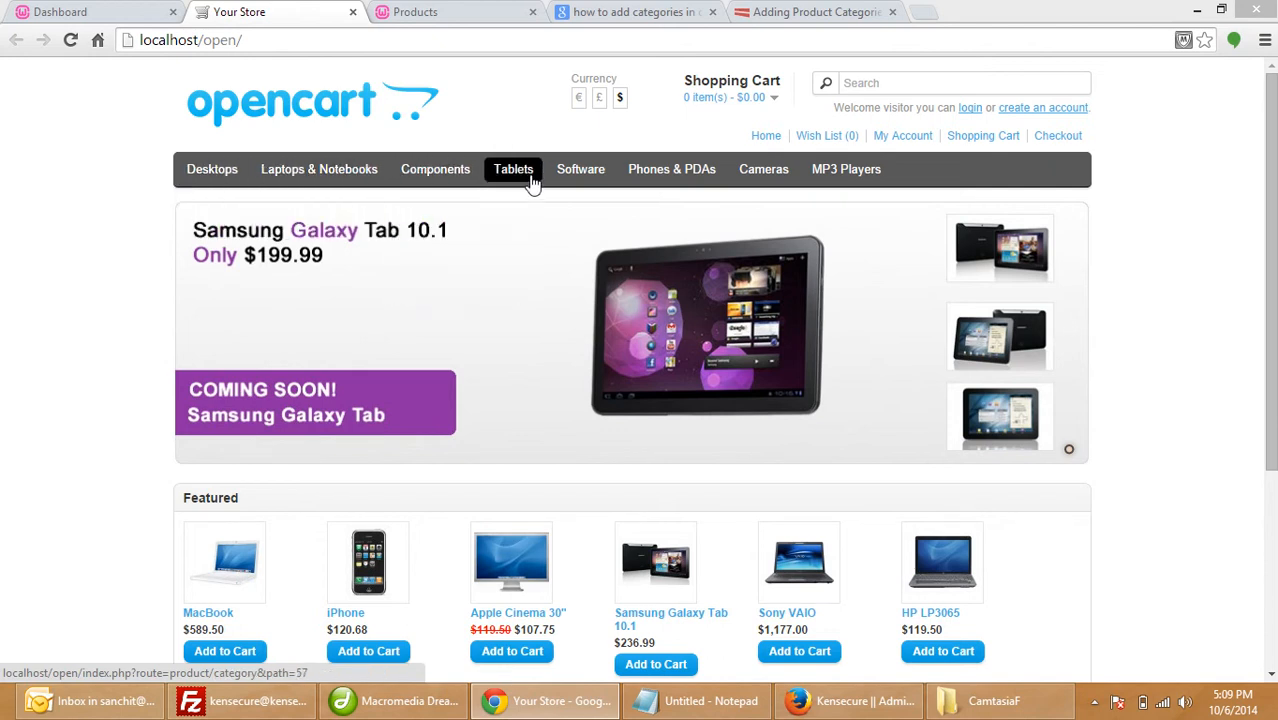
pyautogui.moveTo(1156, 150)
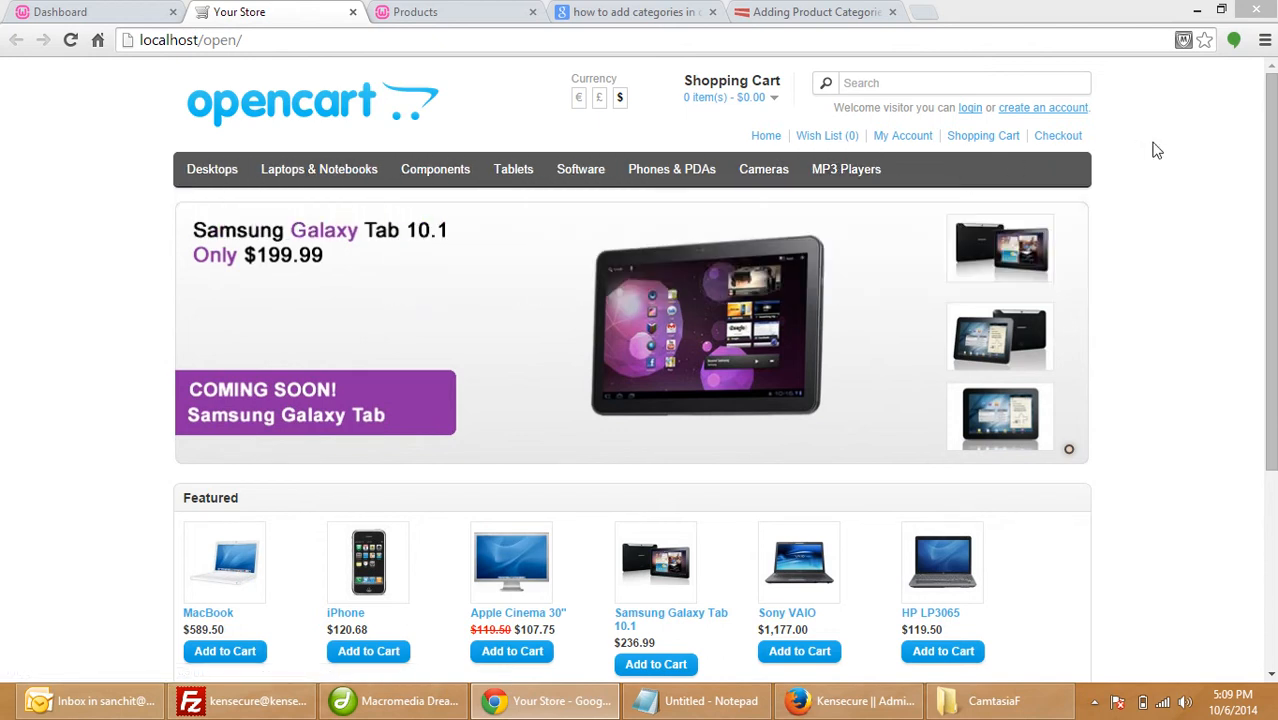
pyautogui.moveTo(1220, 212)
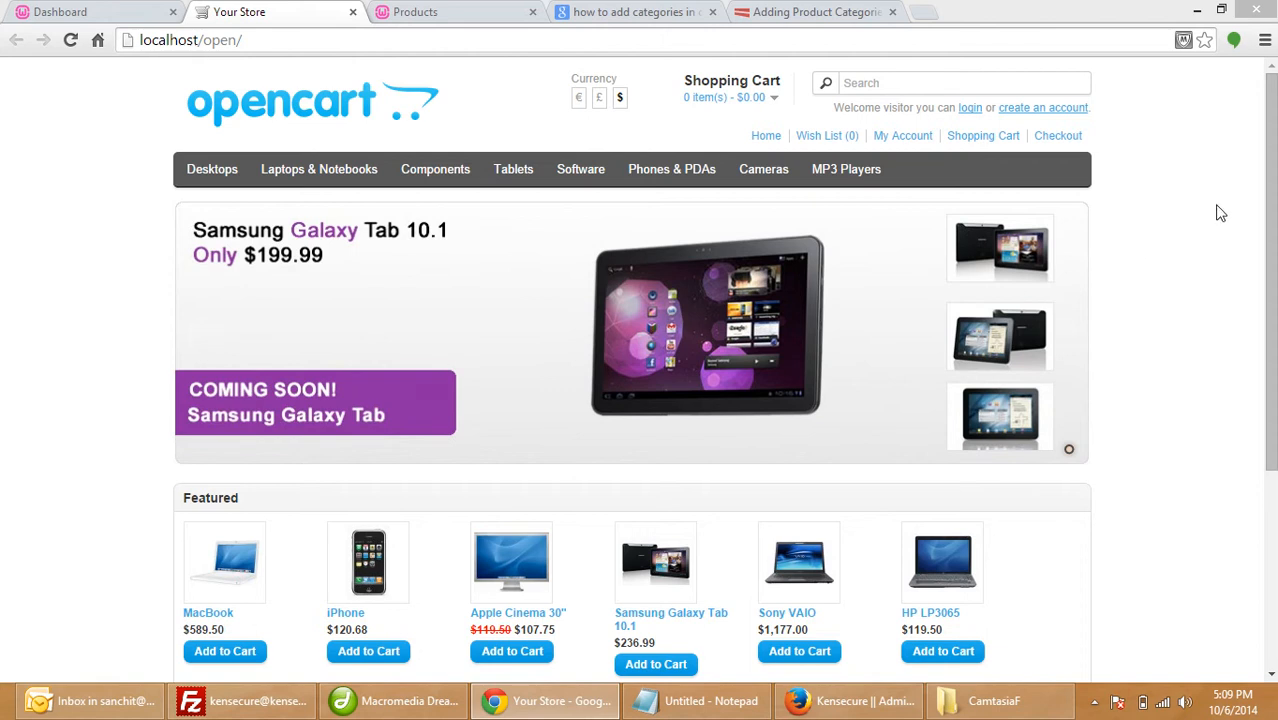
pyautogui.moveTo(100, 120)
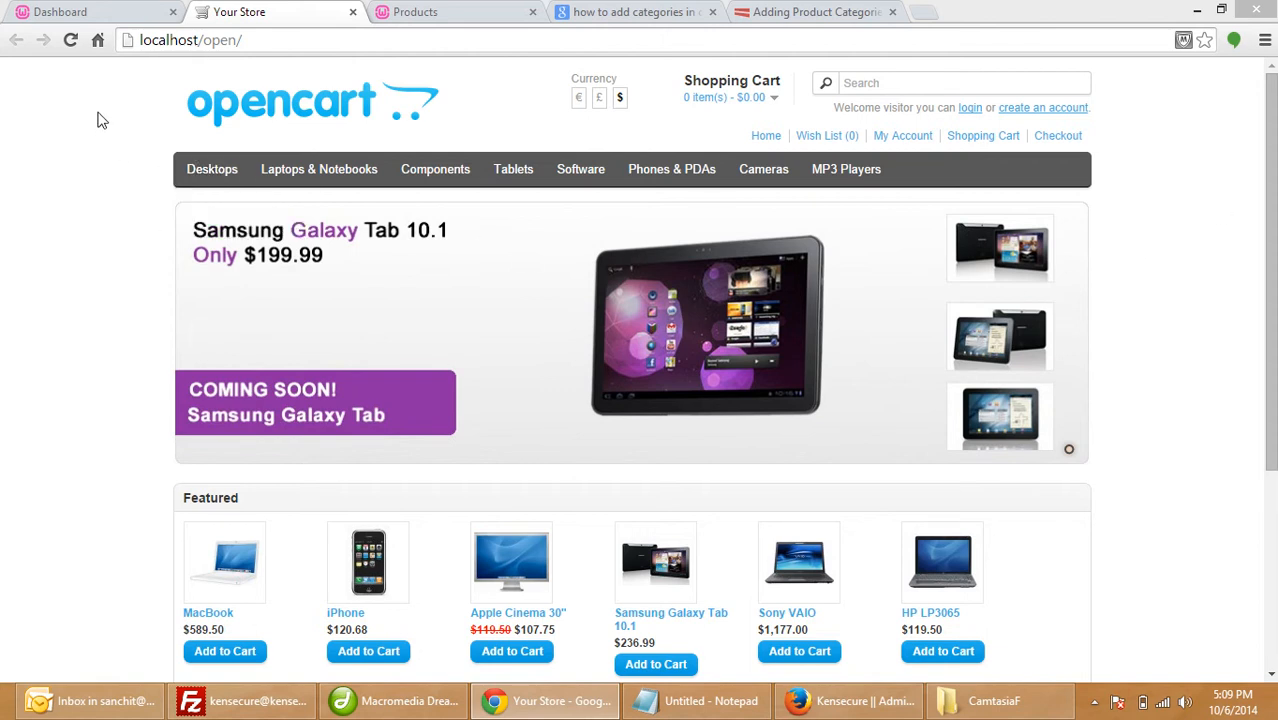
pyautogui.moveTo(70, 16)
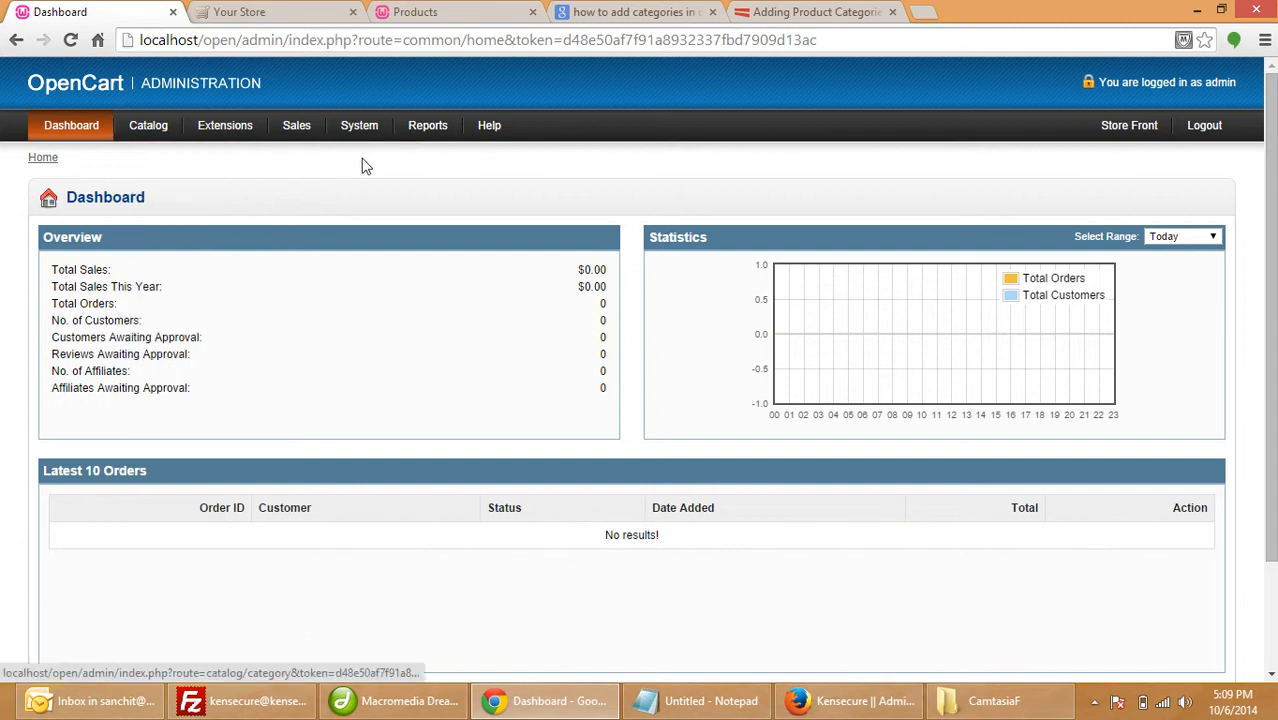
# From Catalog > Categories, start inserting a new blank category
pyautogui.click(148, 124)
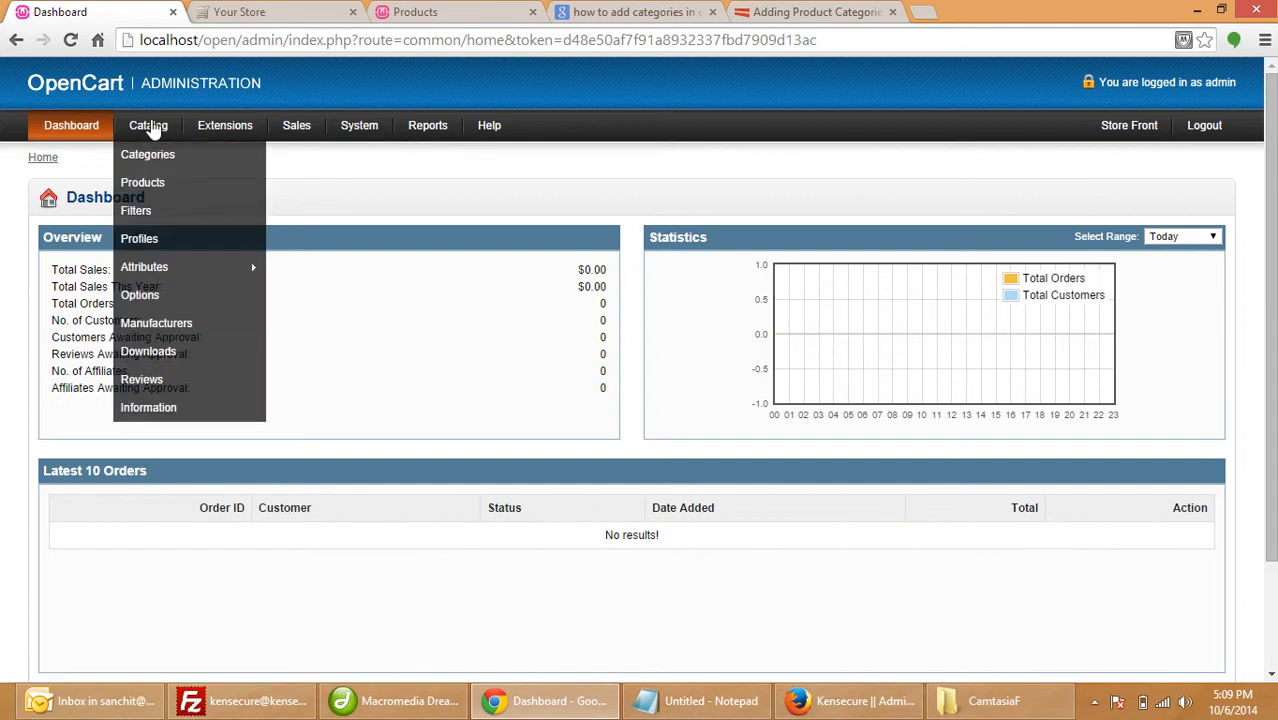
pyautogui.click(148, 154)
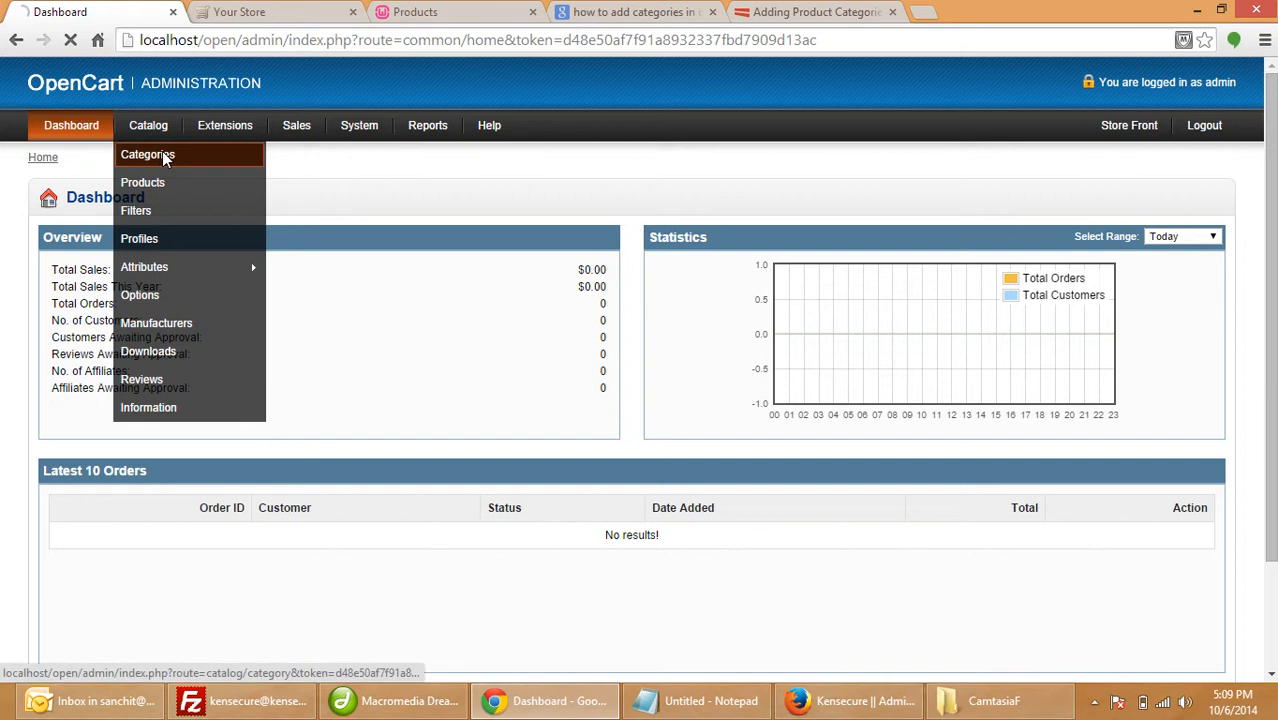
pyautogui.click(148, 154)
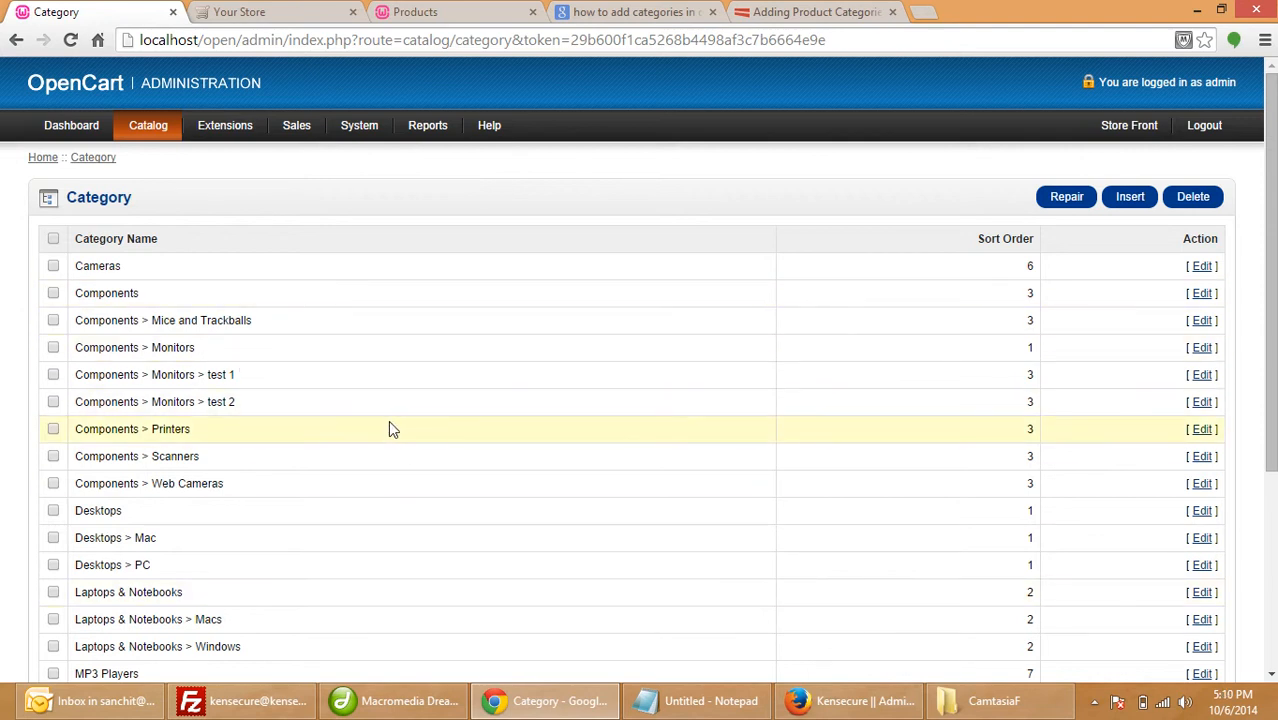
pyautogui.moveTo(844, 160)
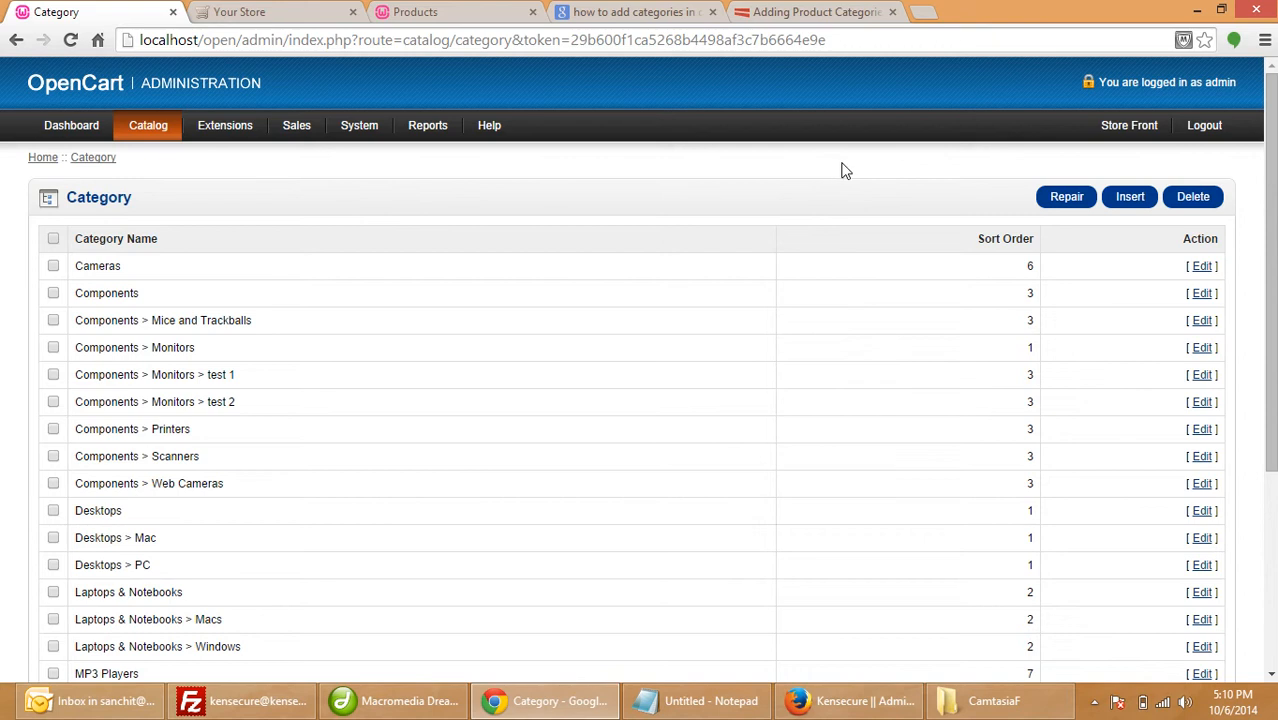
pyautogui.click(1130, 196)
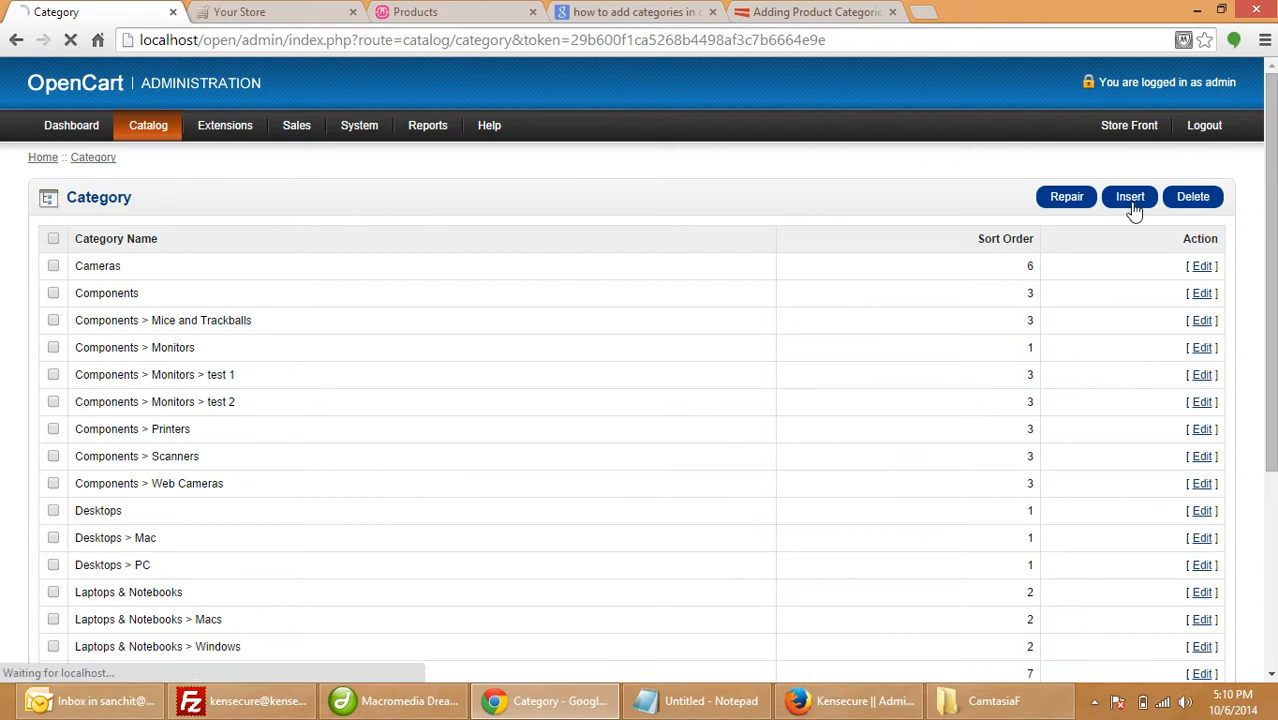
pyautogui.click(1130, 196)
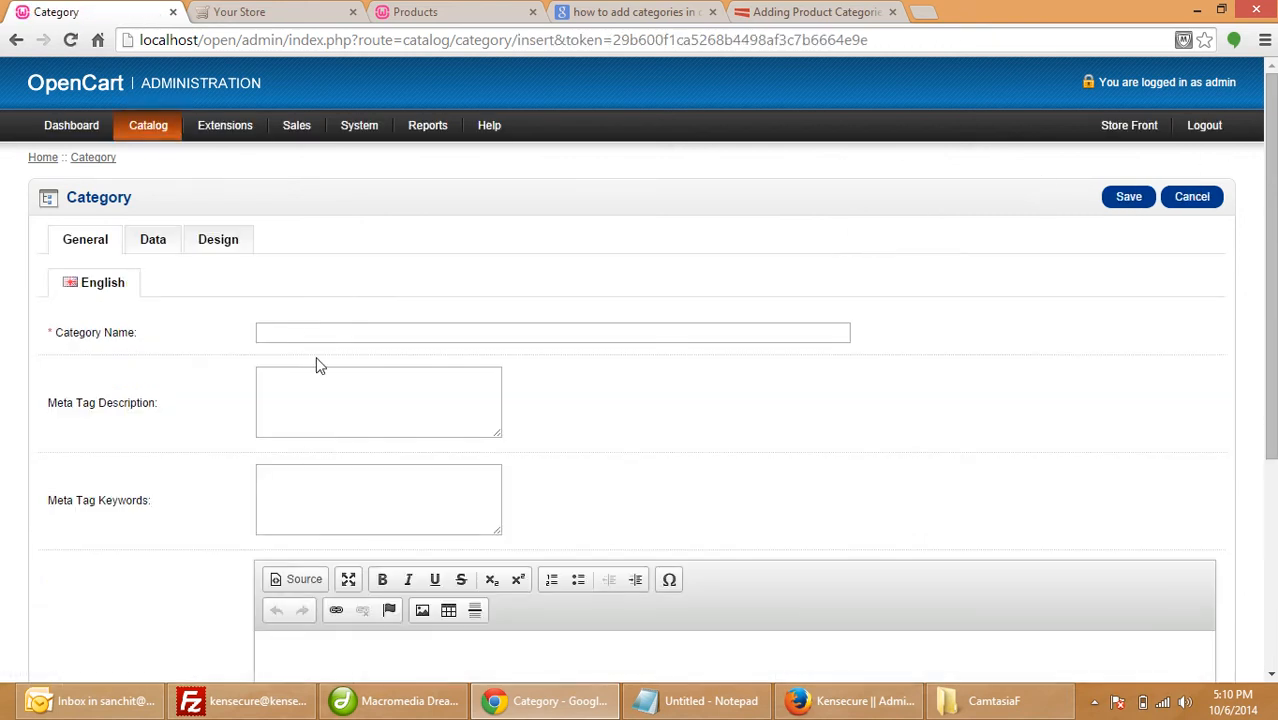
# Name the new category IPOD after checking the storefront menu, then view its Data settings
pyautogui.click(270, 12)
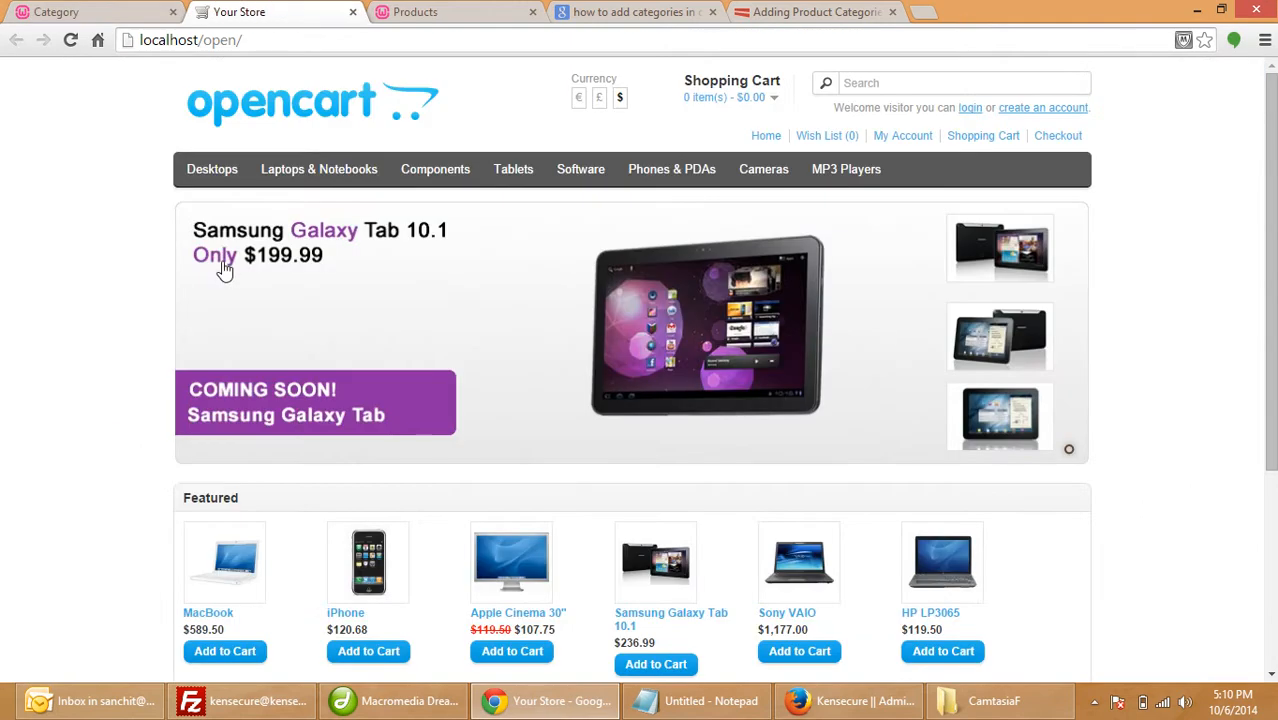
pyautogui.moveTo(900, 188)
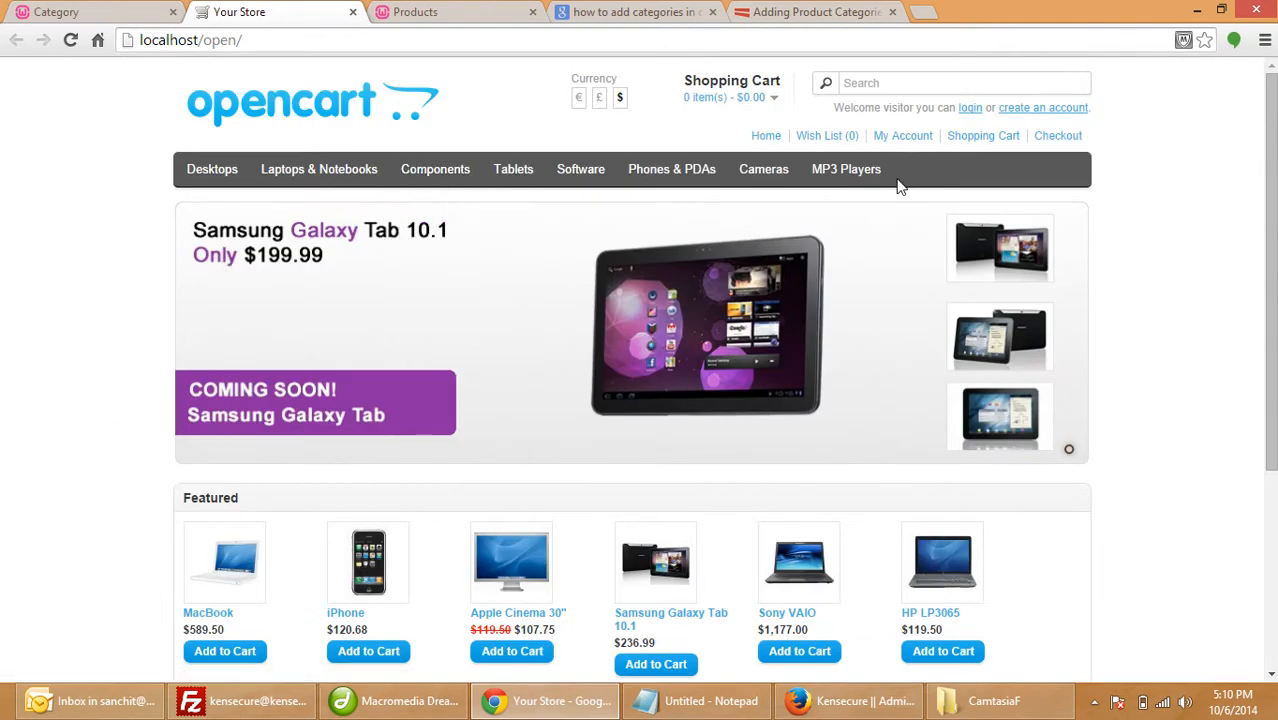
pyautogui.click(90, 12)
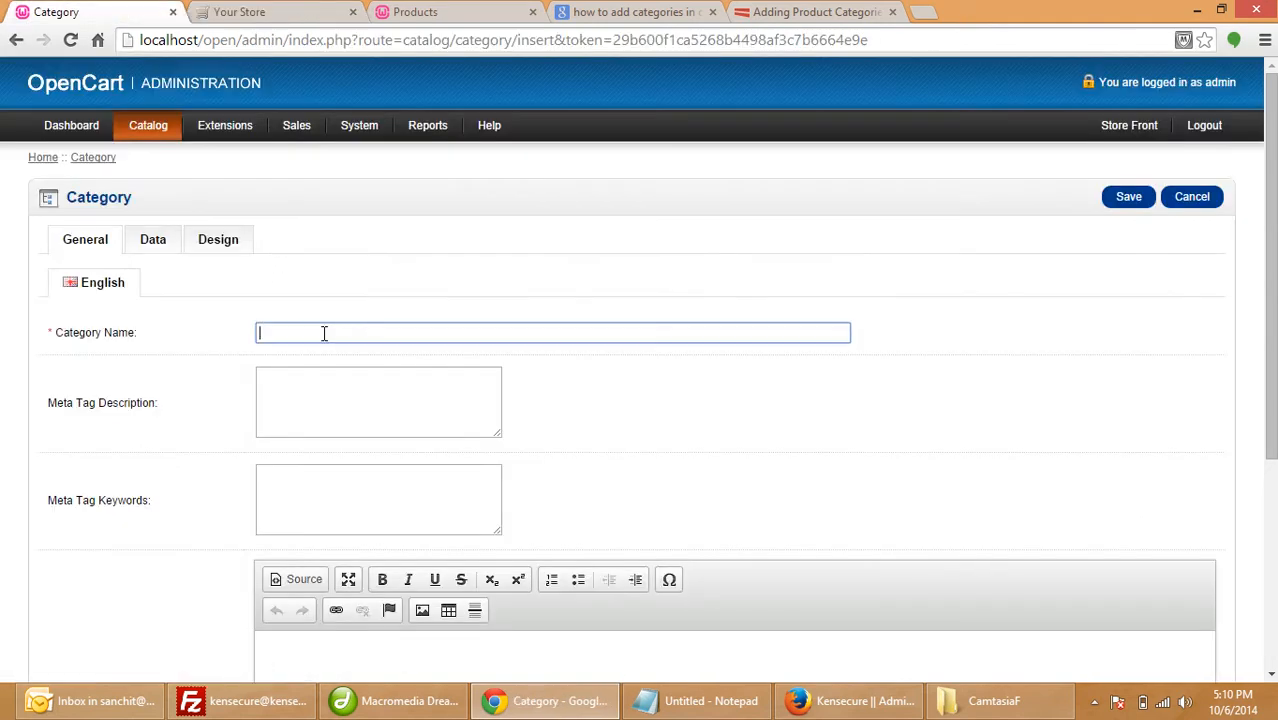
pyautogui.write('IPOD')
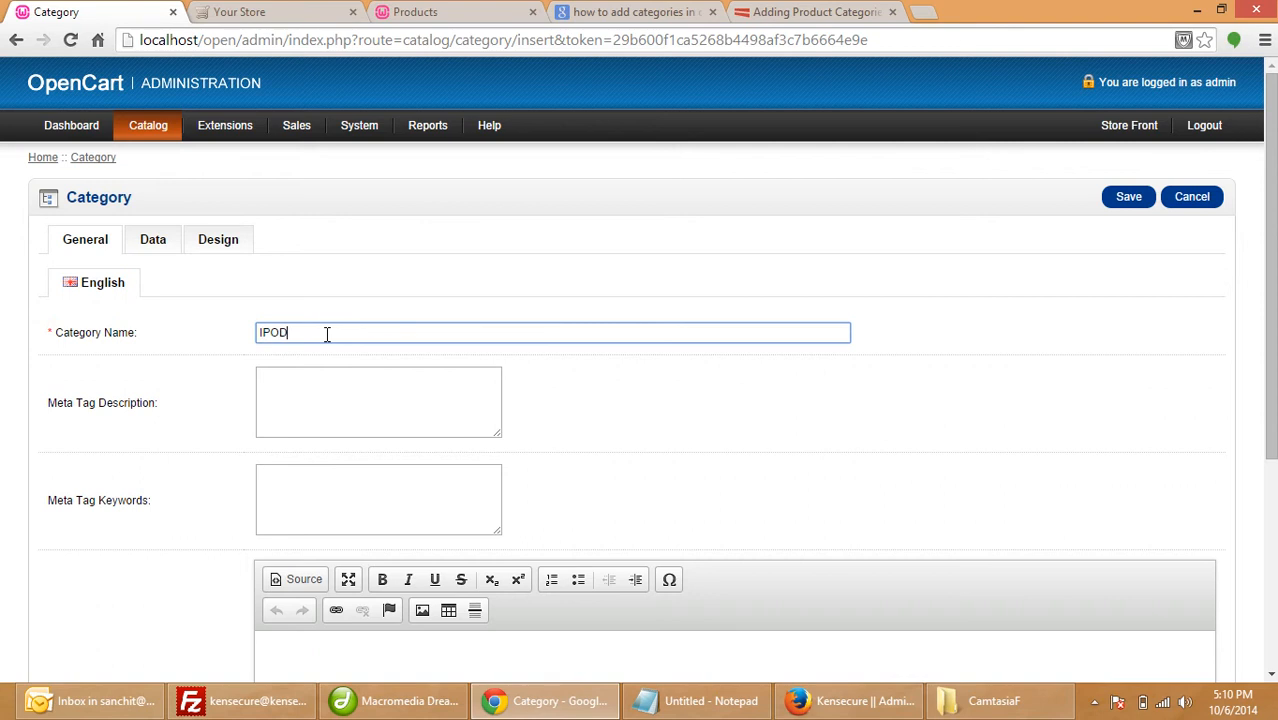
pyautogui.moveTo(350, 398)
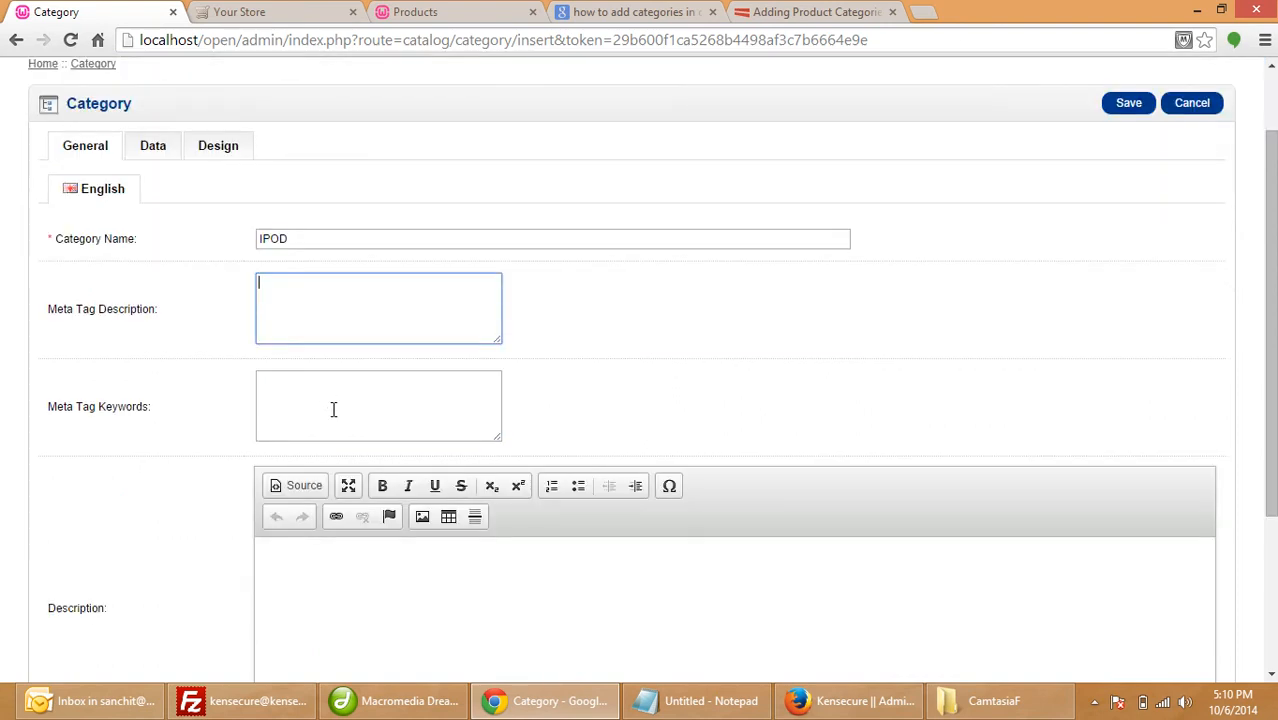
pyautogui.scroll(-3)
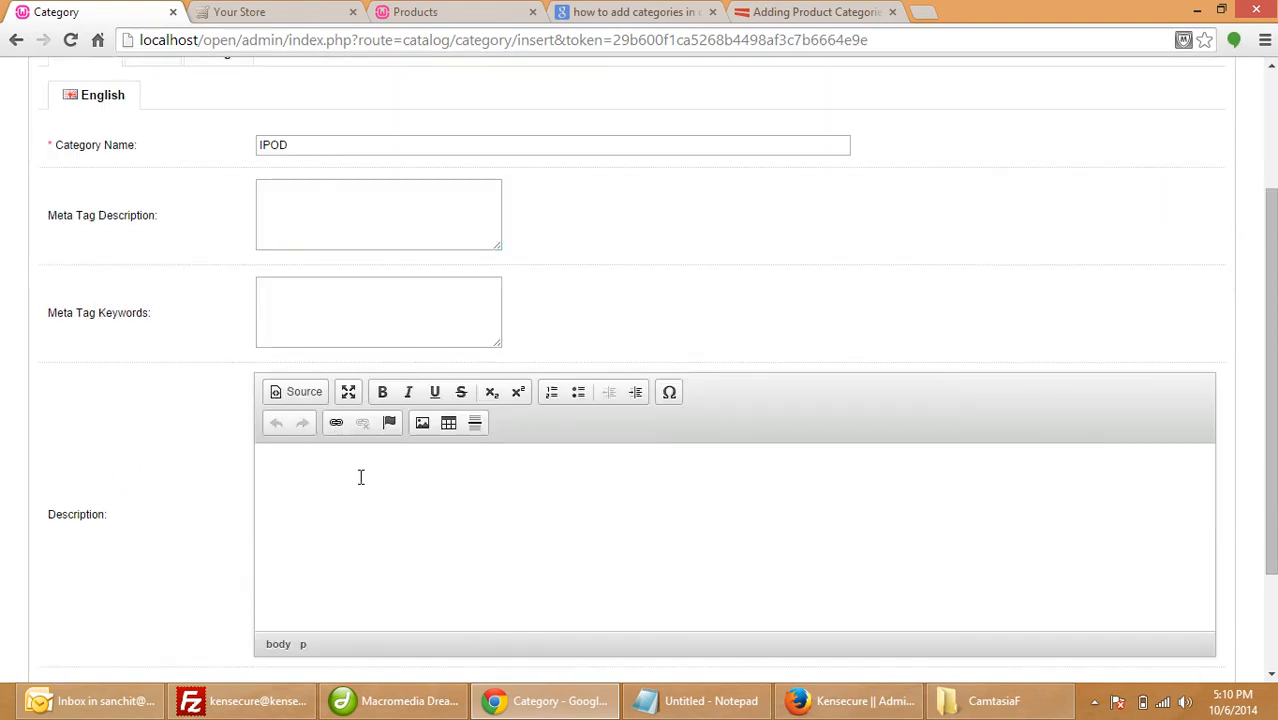
pyautogui.scroll(-3)
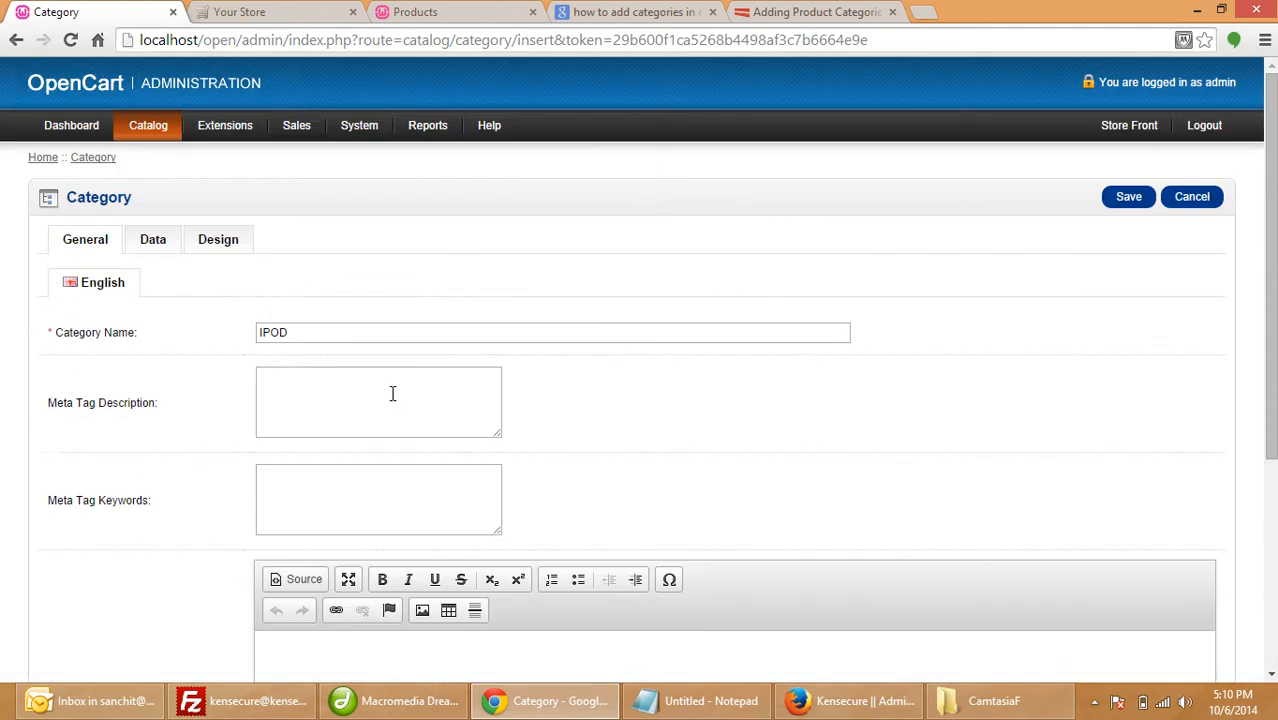
pyautogui.click(152, 240)
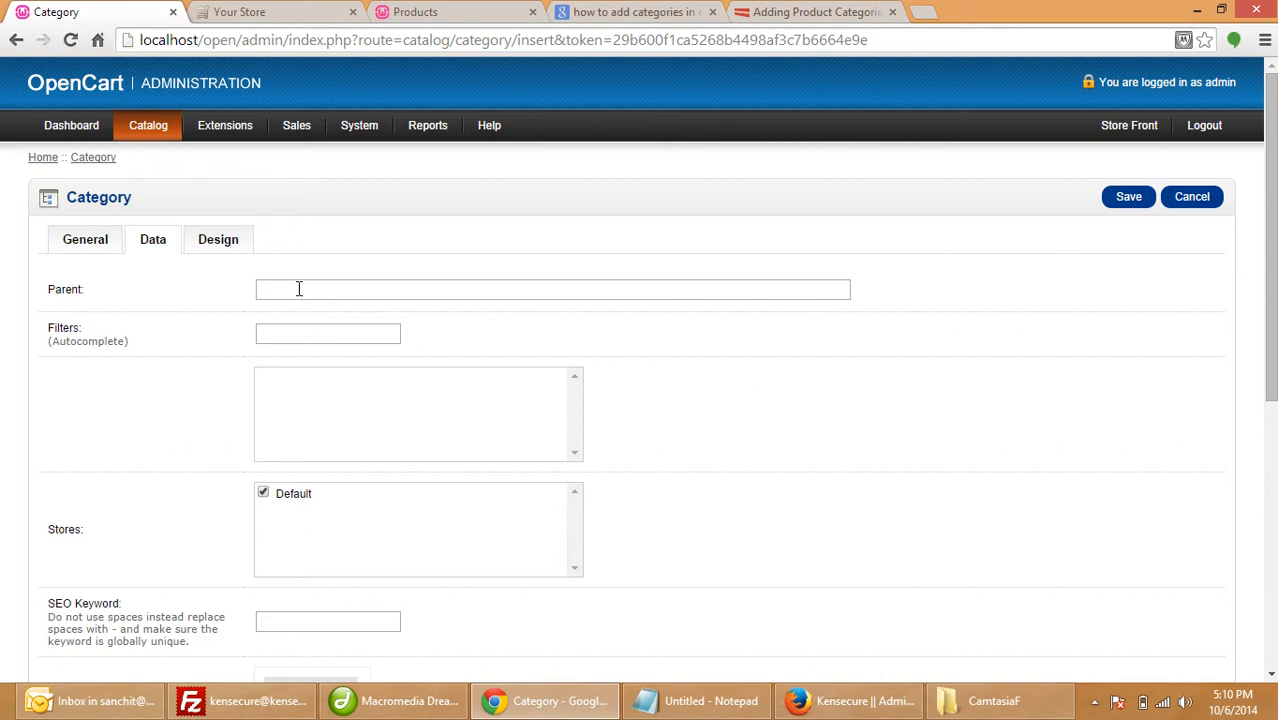
# Set the category image to the Canon camera photo from the image/demo folder
pyautogui.scroll(-3)
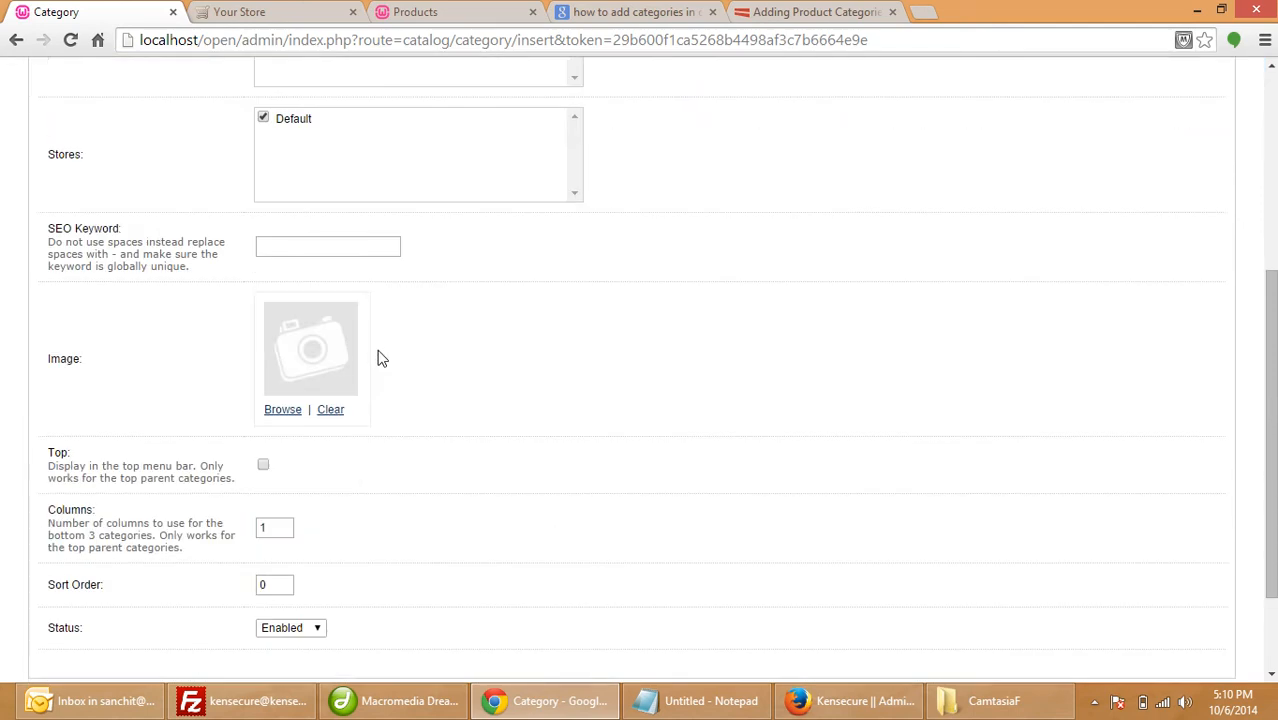
pyautogui.moveTo(292, 418)
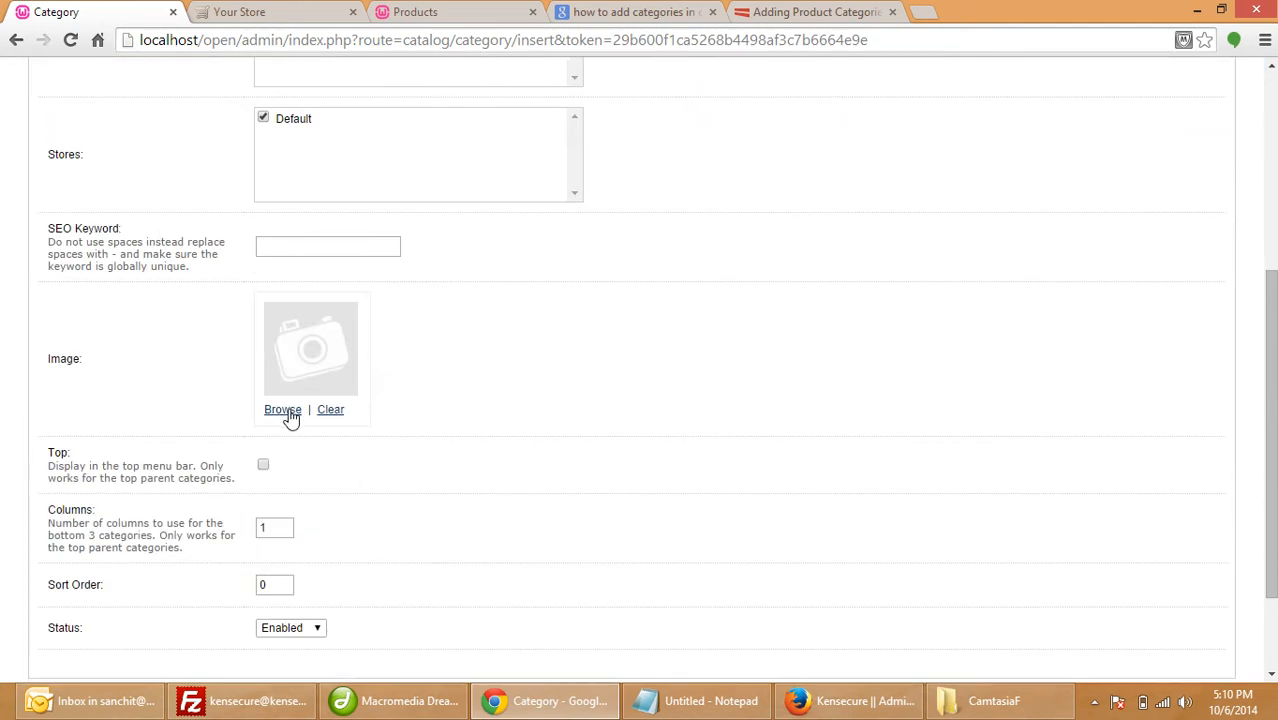
pyautogui.moveTo(288, 410)
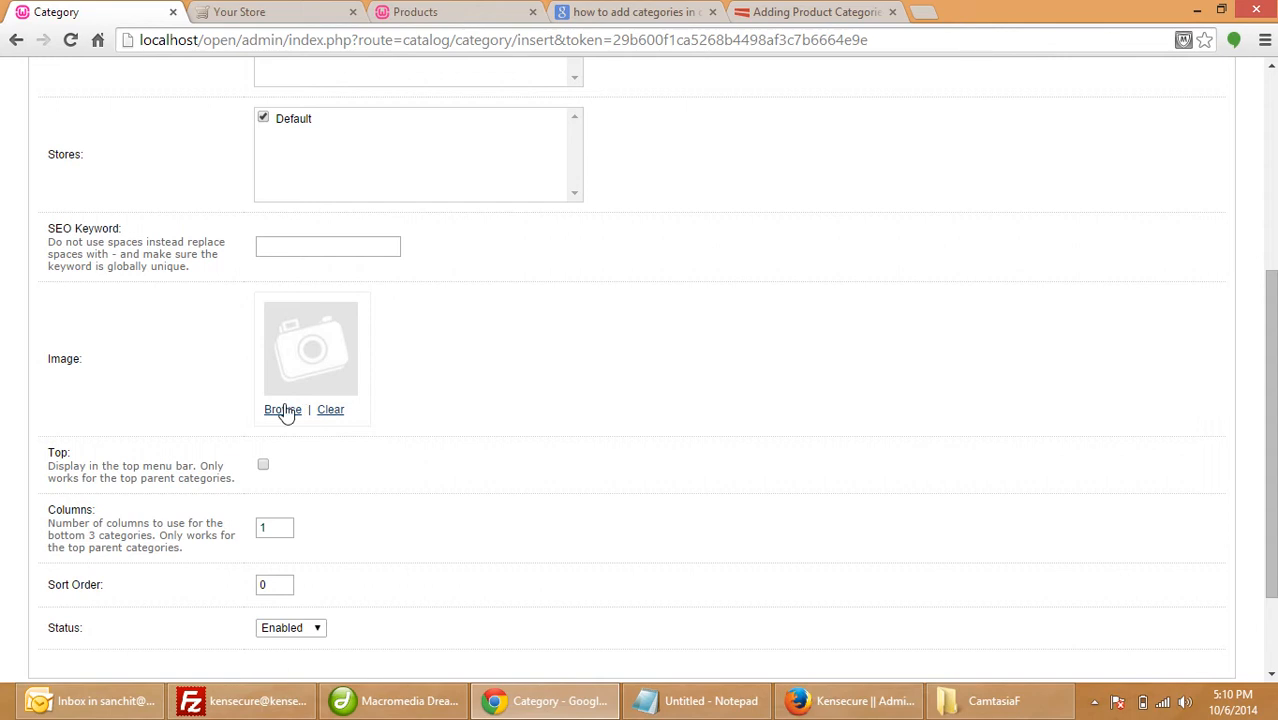
pyautogui.click(282, 410)
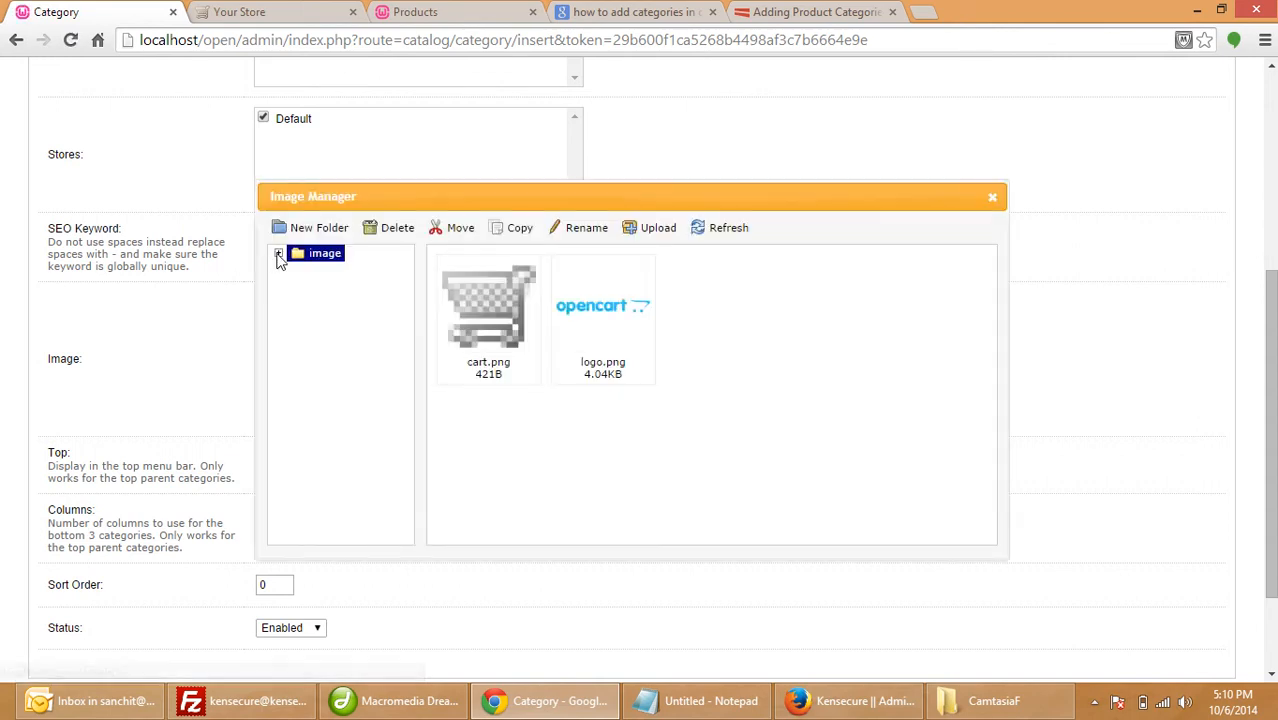
pyautogui.click(280, 252)
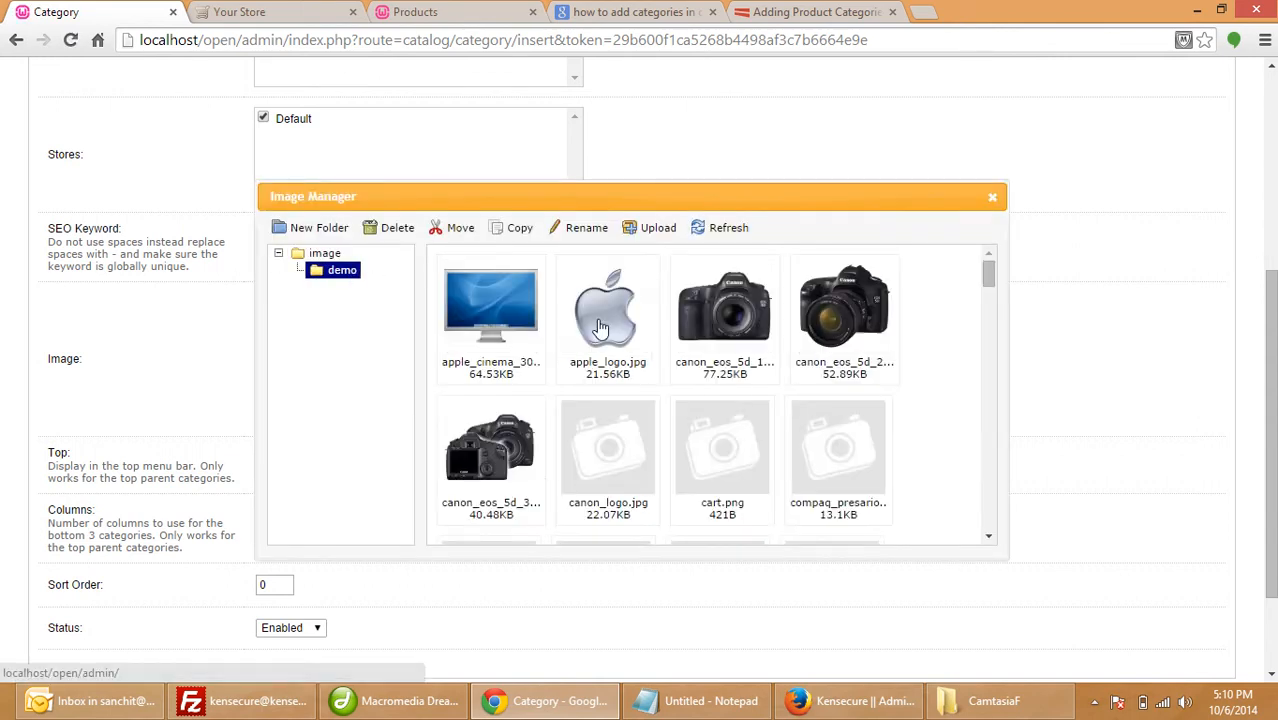
pyautogui.click(724, 304)
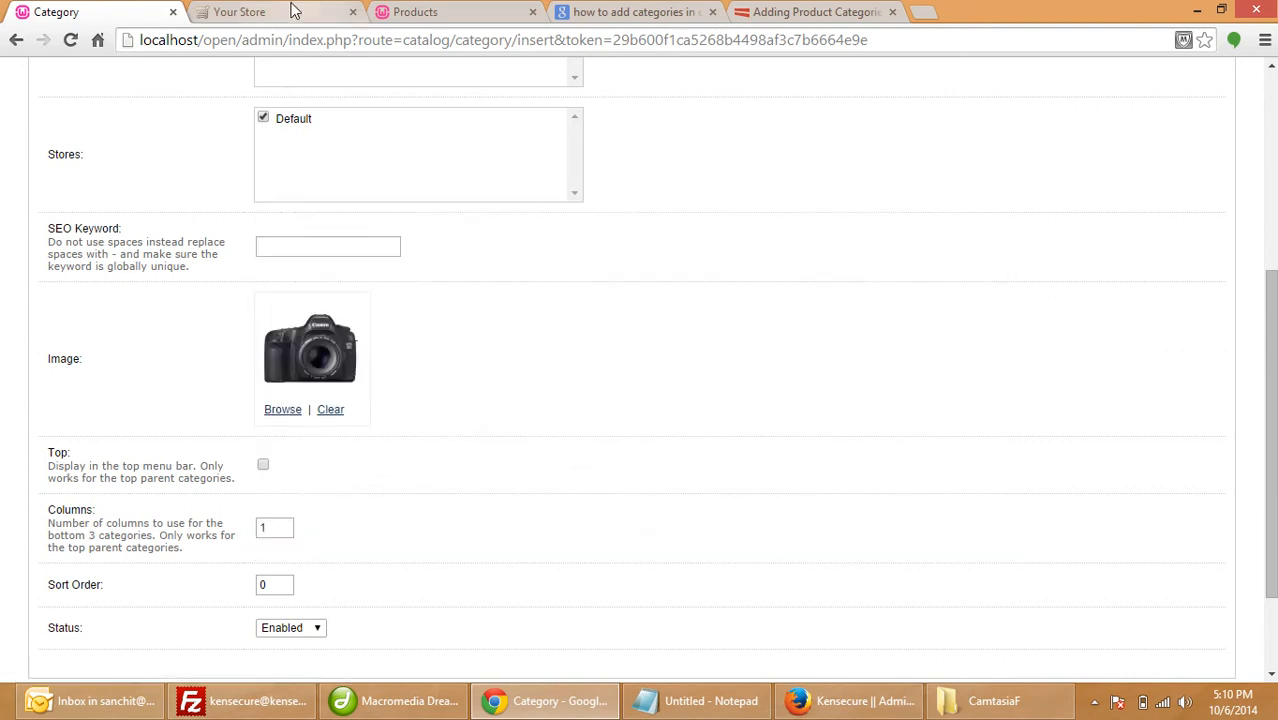
# Tick Top so IPOD shows in the menu bar and set Columns to 2, comparing with the storefront
pyautogui.click(238, 12)
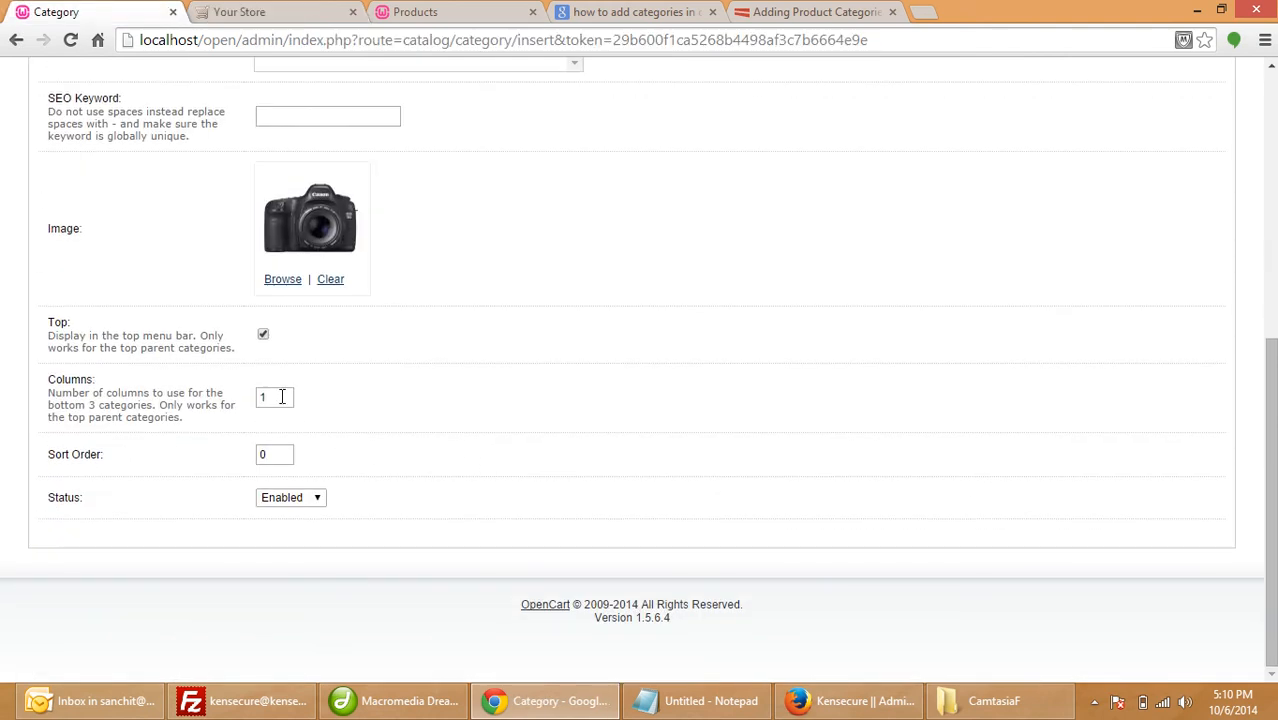
pyautogui.click(240, 12)
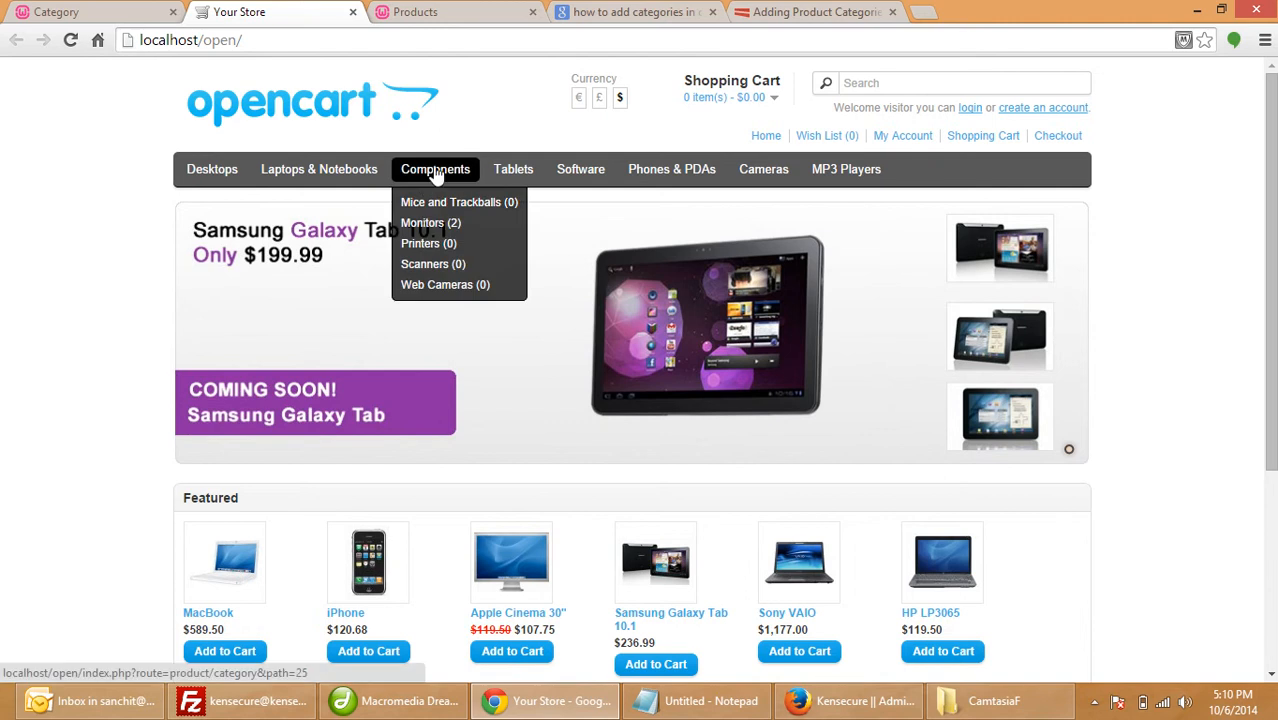
pyautogui.moveTo(846, 168)
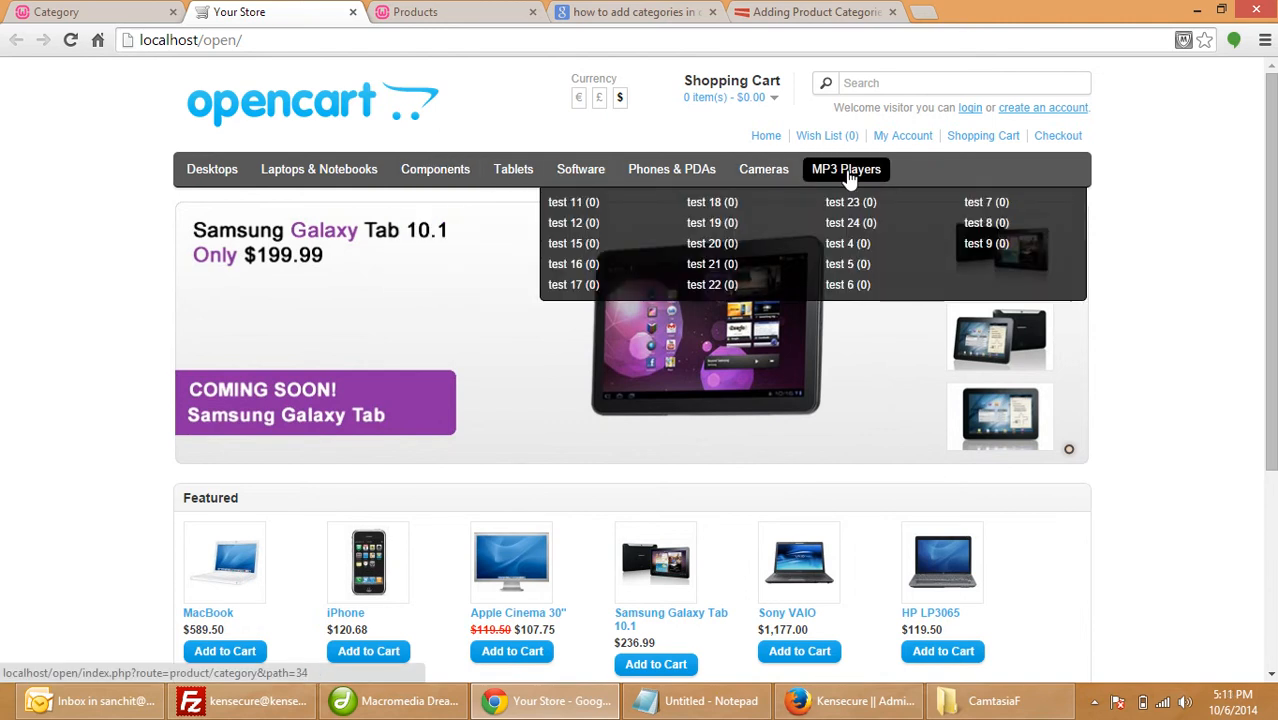
pyautogui.moveTo(826, 184)
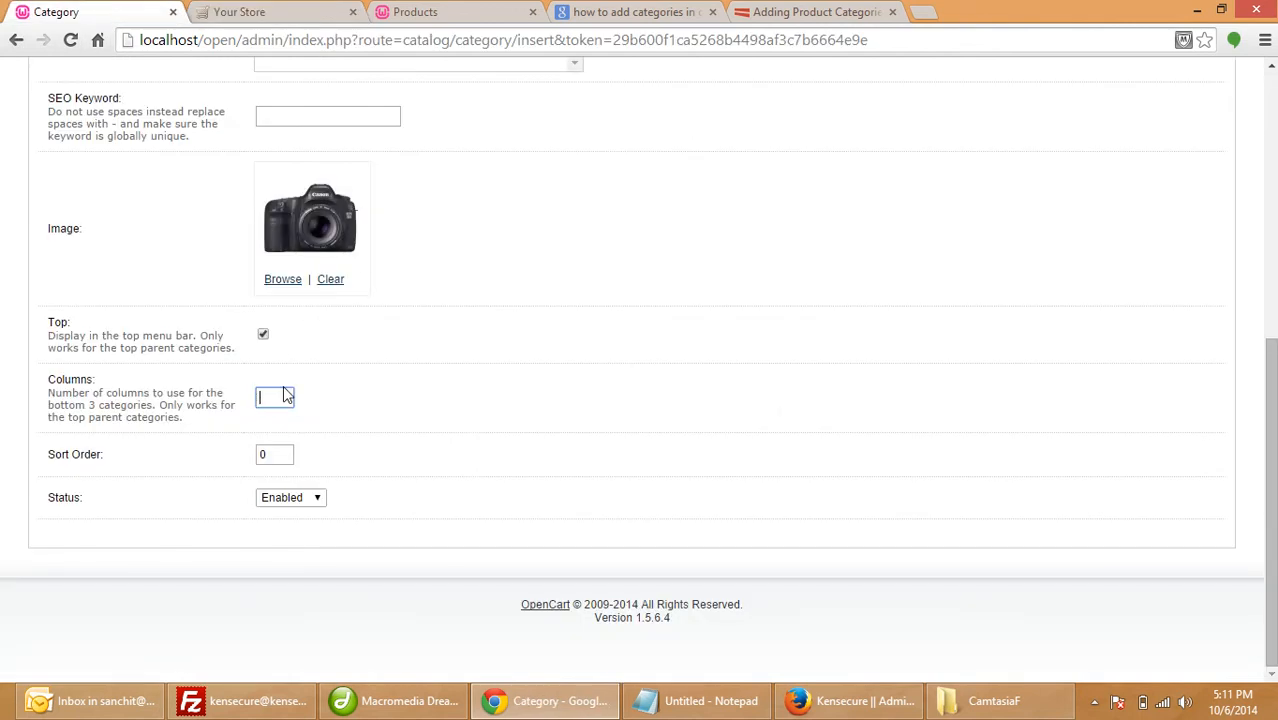
pyautogui.write('2')
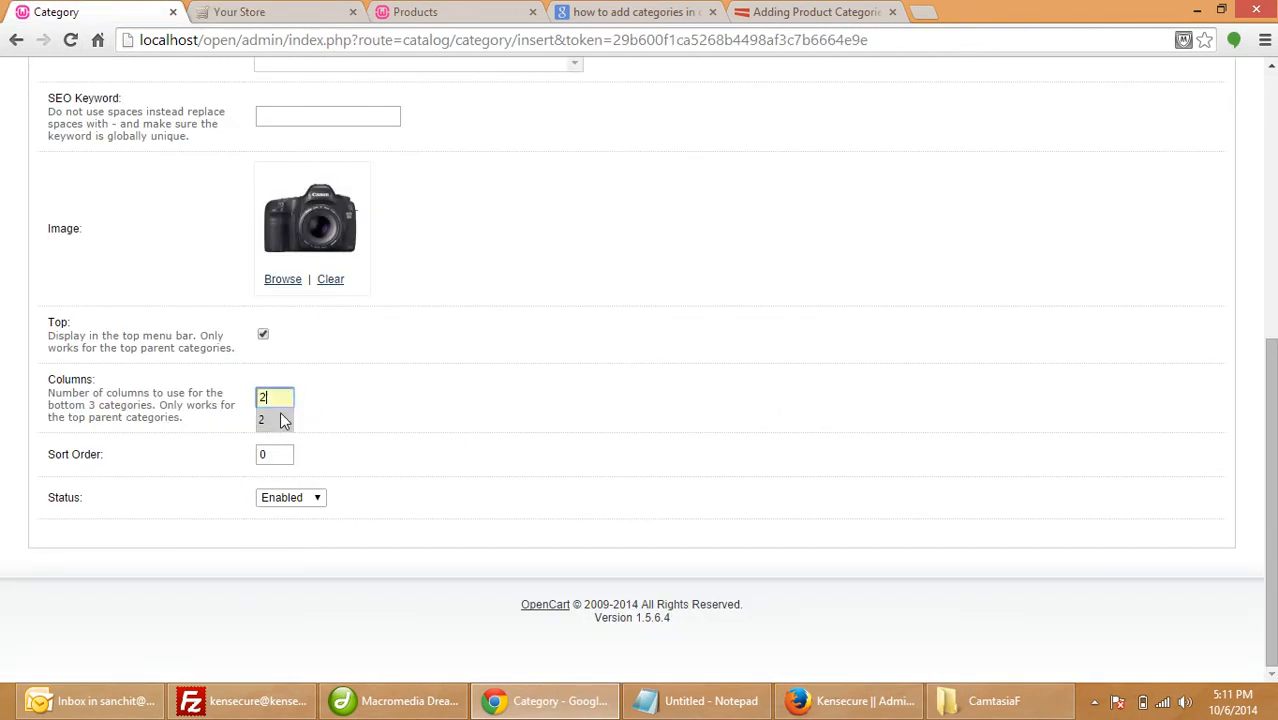
pyautogui.click(274, 420)
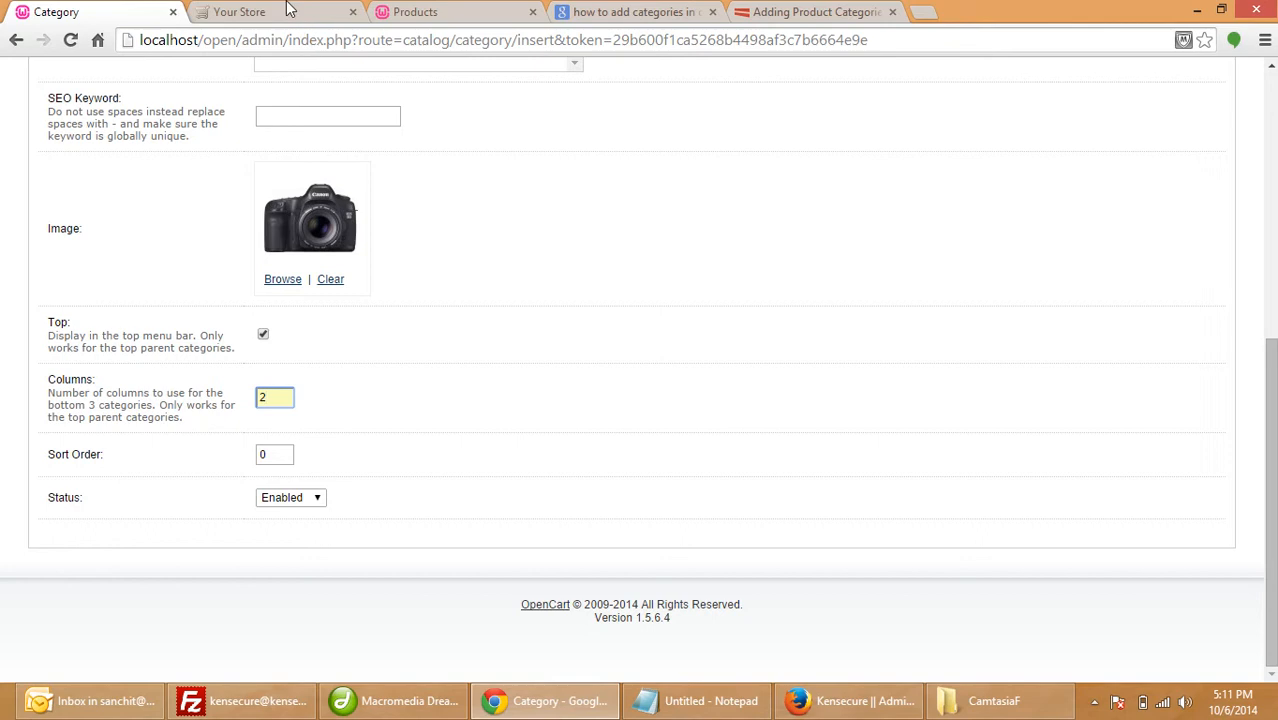
pyautogui.click(240, 12)
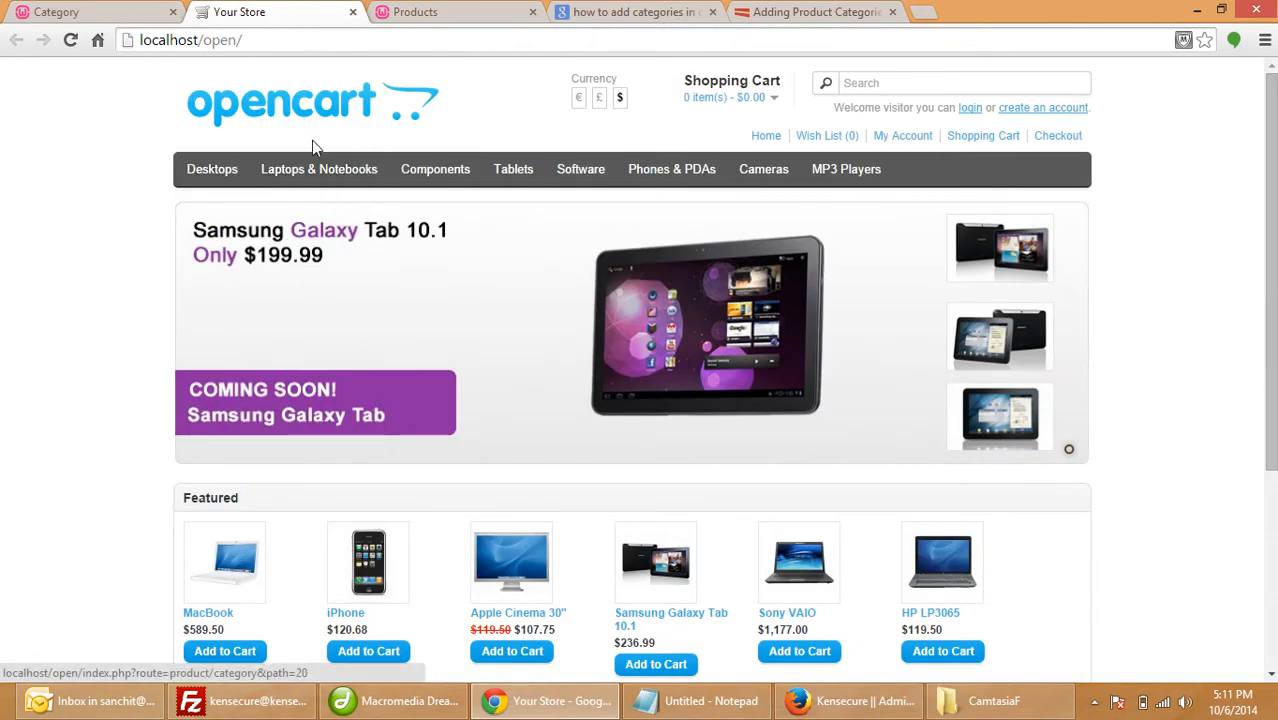
pyautogui.moveTo(512, 168)
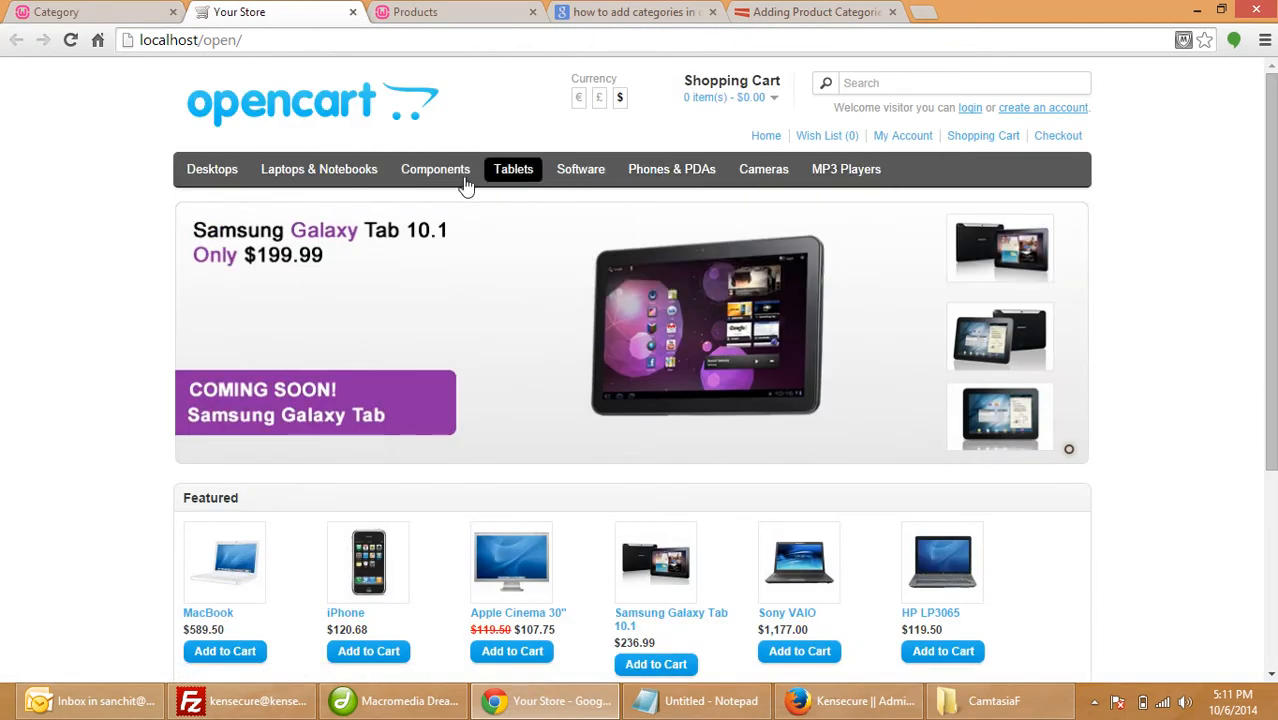
pyautogui.moveTo(212, 168)
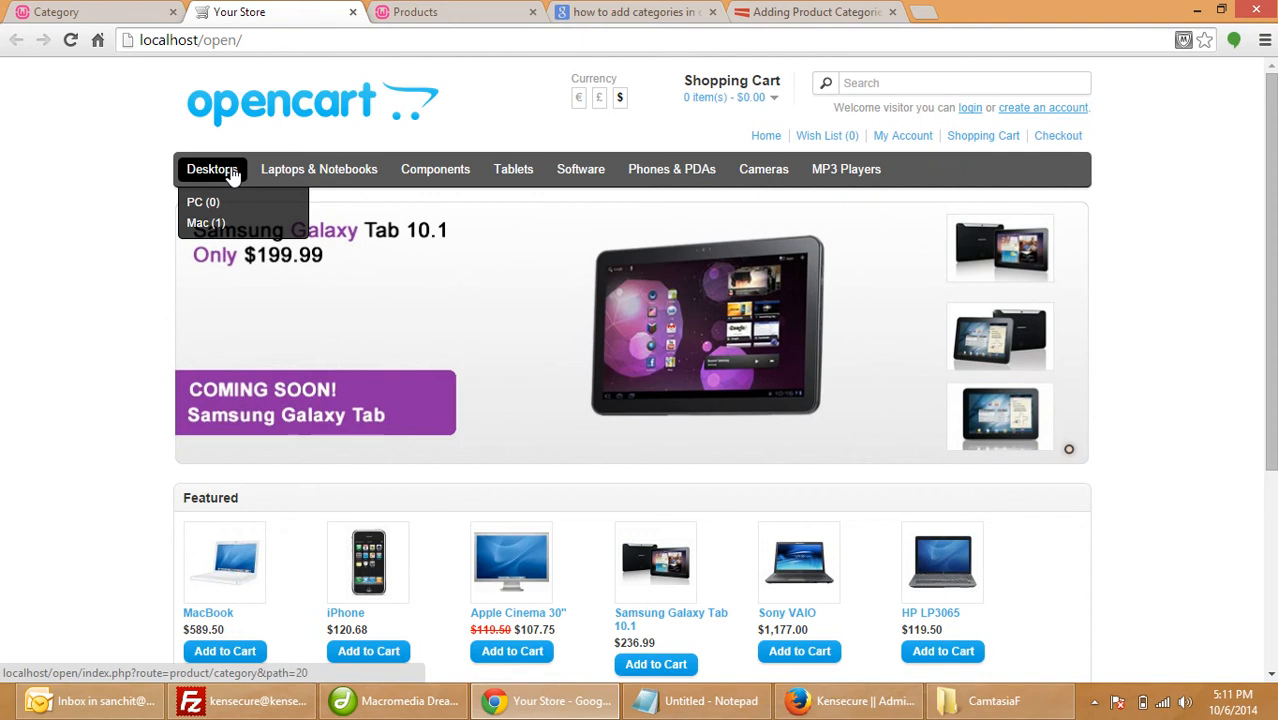
pyautogui.click(90, 12)
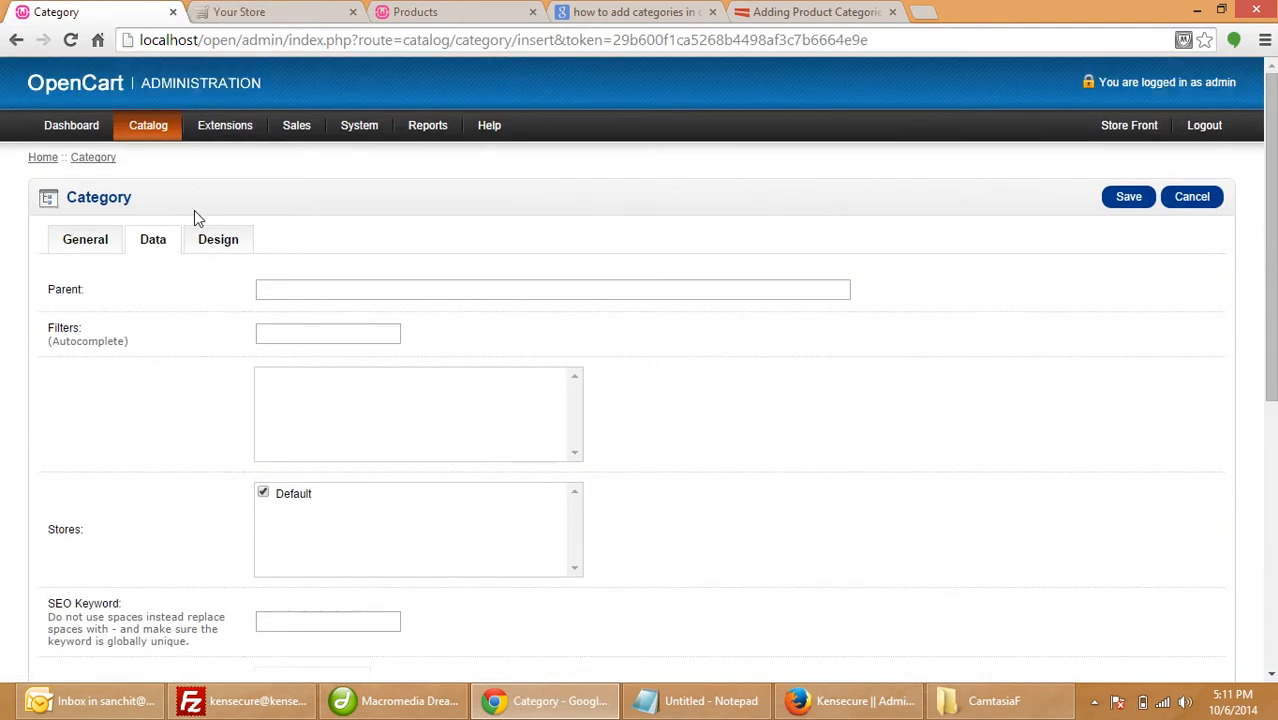
# Review the Design settings and save the IPOD category
pyautogui.click(218, 240)
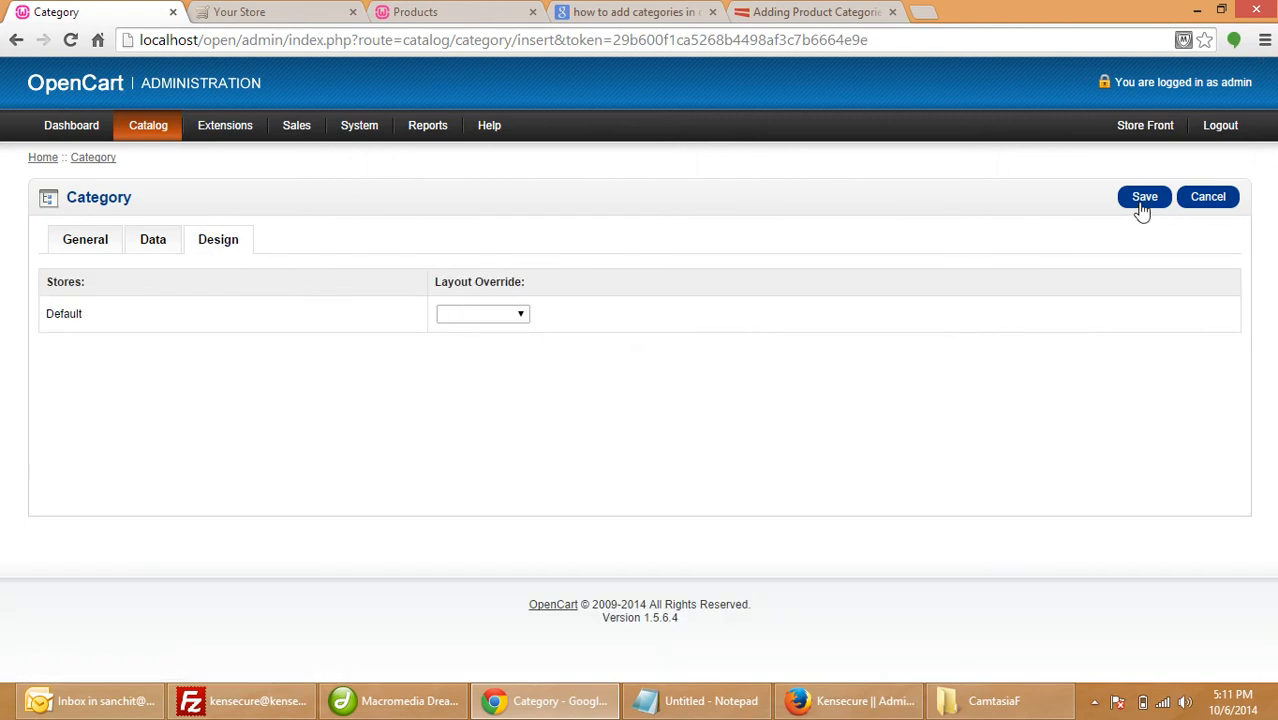
pyautogui.click(1144, 196)
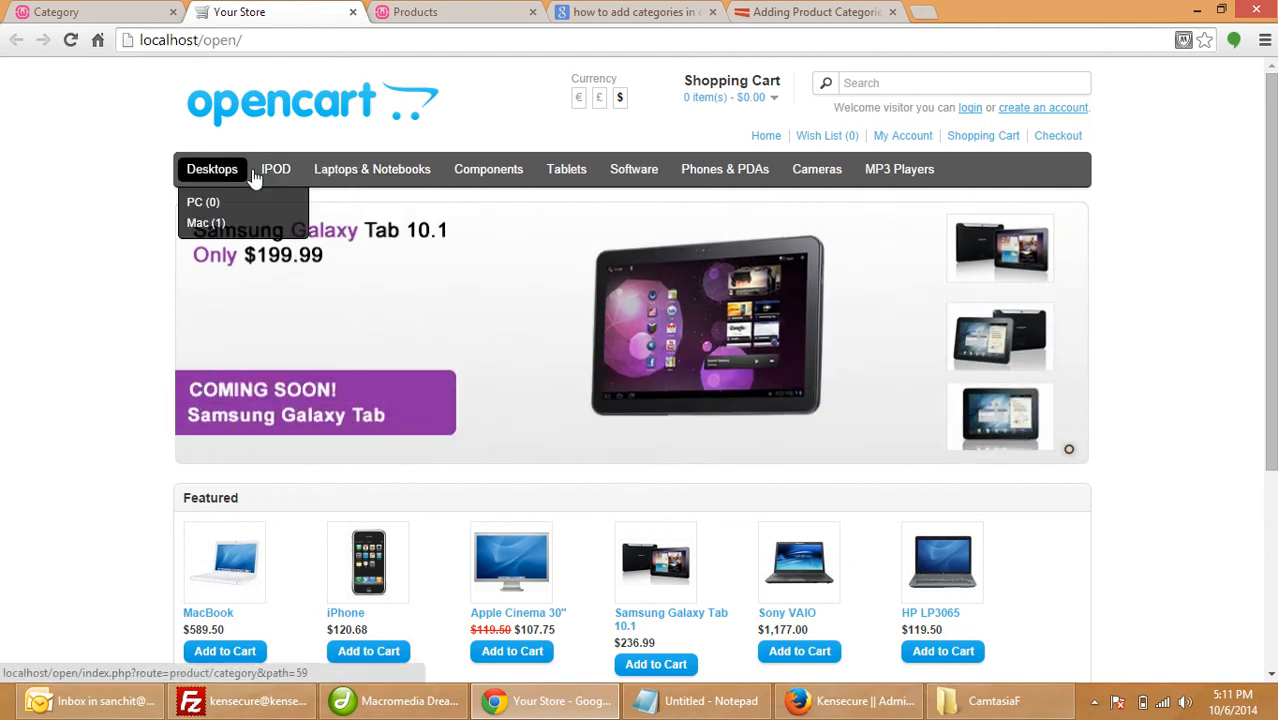
pyautogui.moveTo(276, 168)
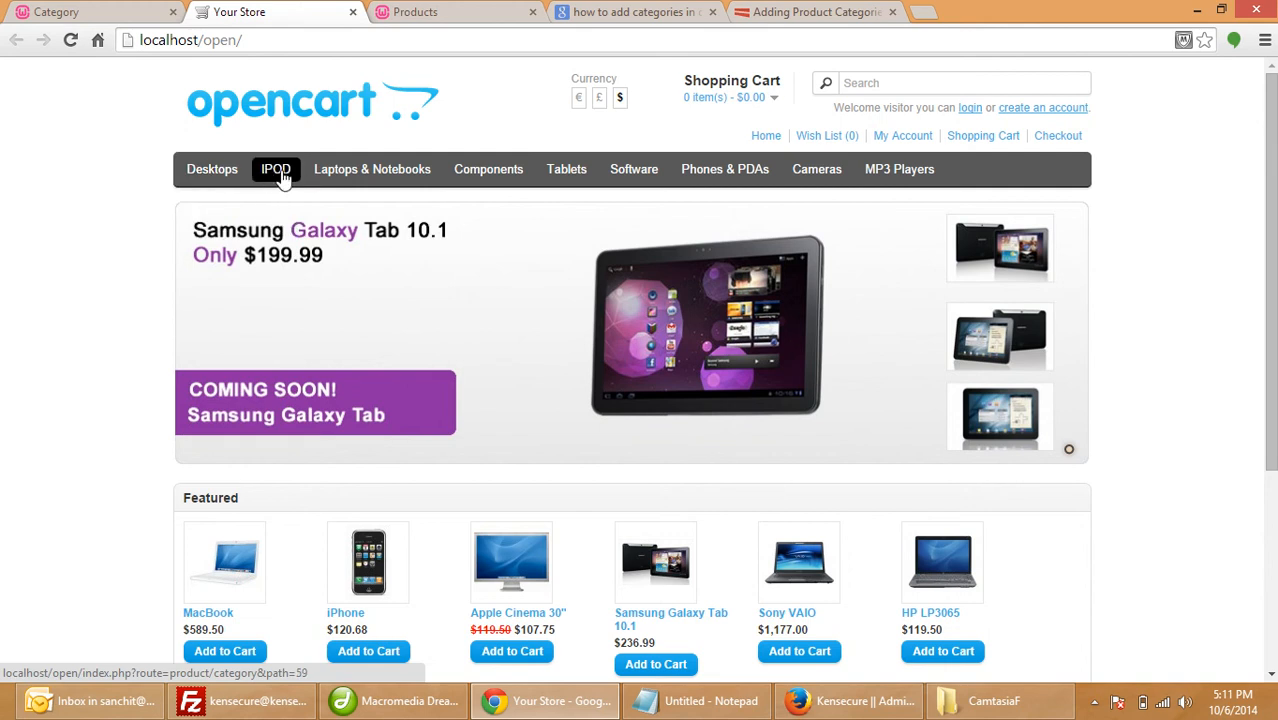
pyautogui.moveTo(278, 176)
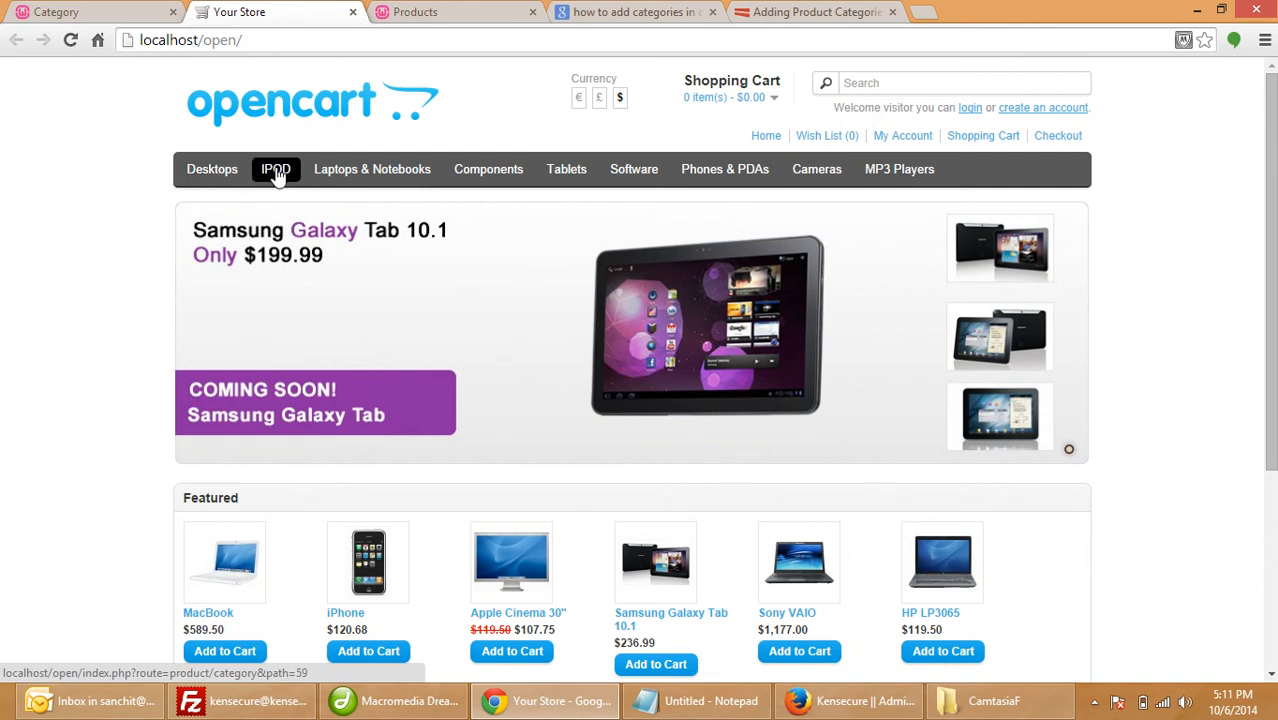
pyautogui.moveTo(280, 176)
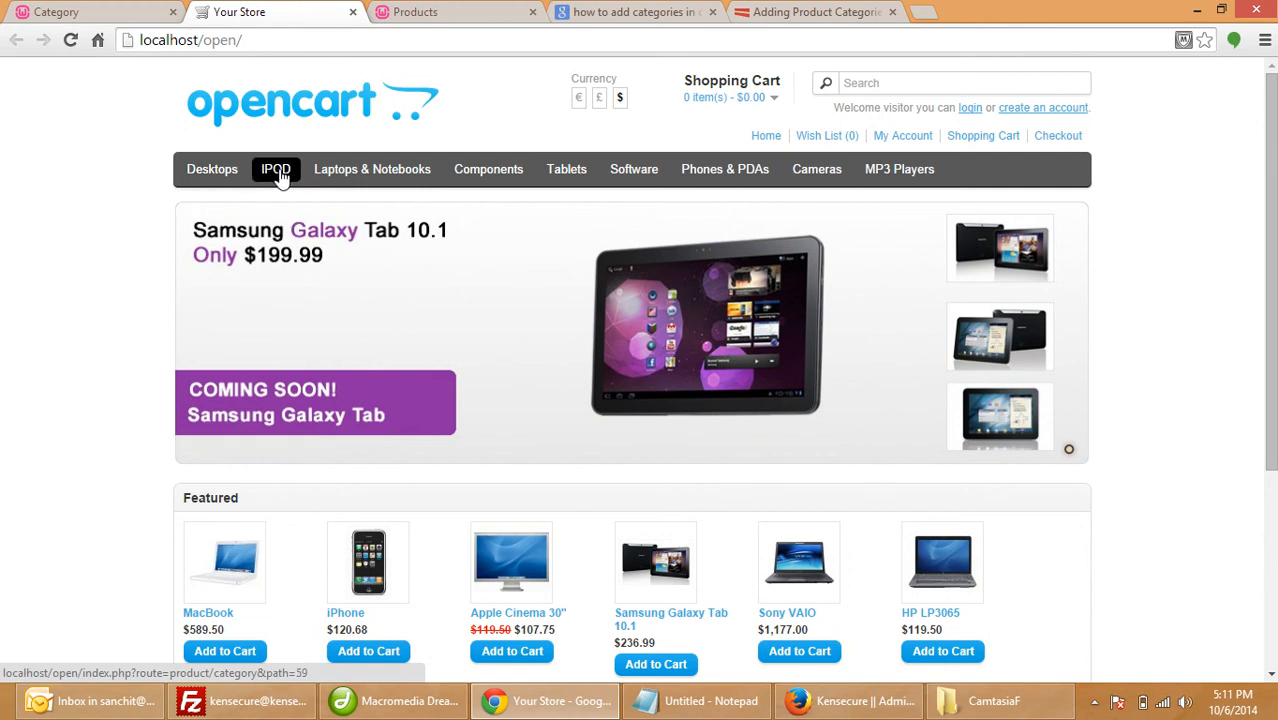
pyautogui.moveTo(876, 554)
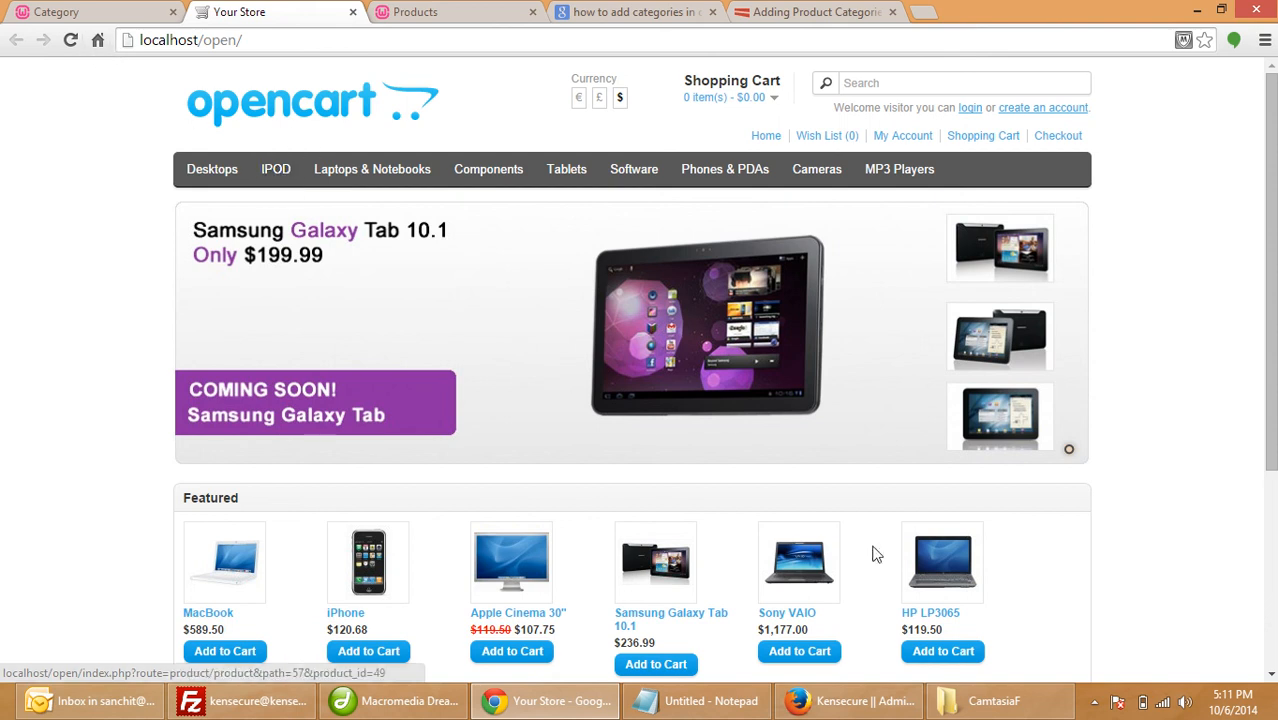